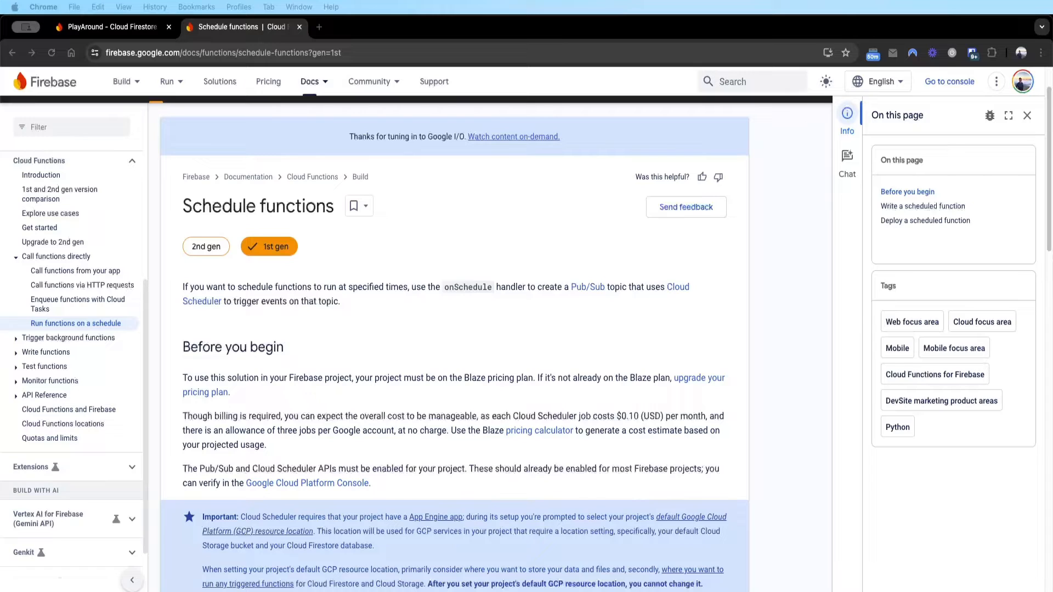
{"action": "mouse_move", "coordinate": [189, 462]}
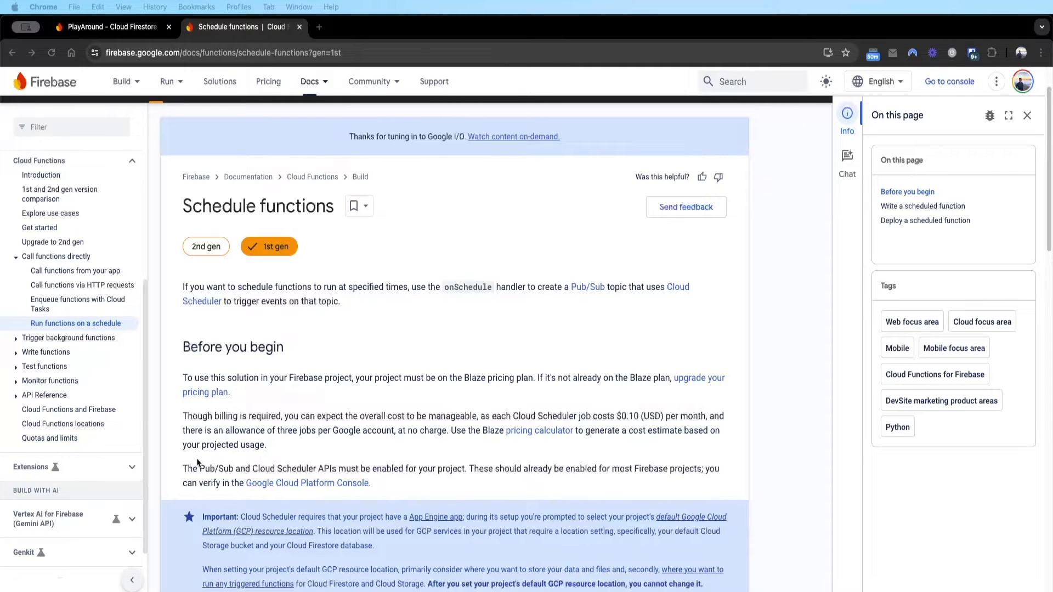
Compare the subscribed and unsubscribed user documents in the Firestore users collection.
{"action": "left_click", "coordinate": [108, 26]}
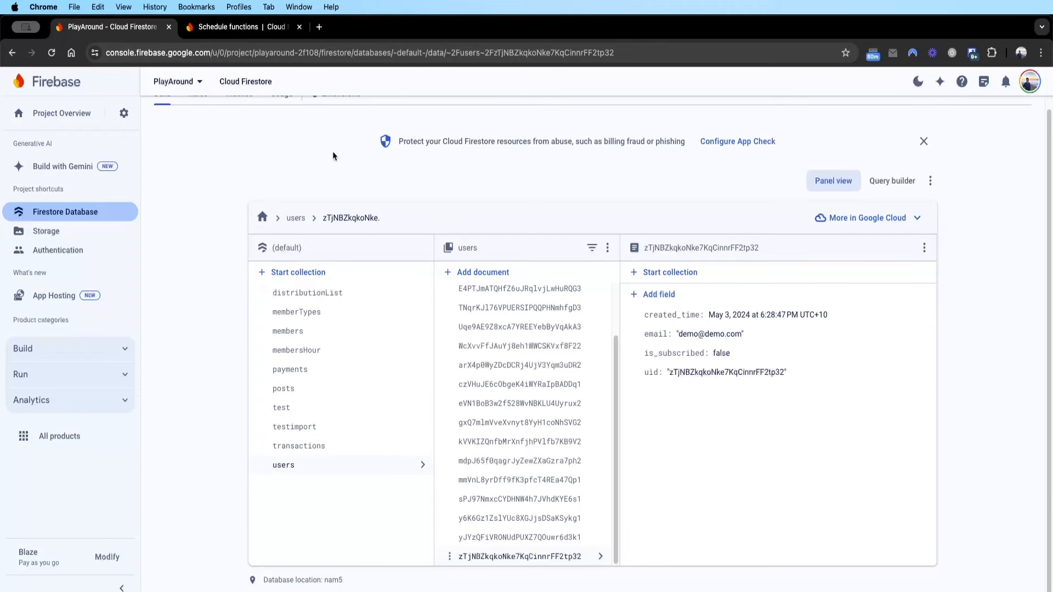
{"action": "mouse_move", "coordinate": [594, 469]}
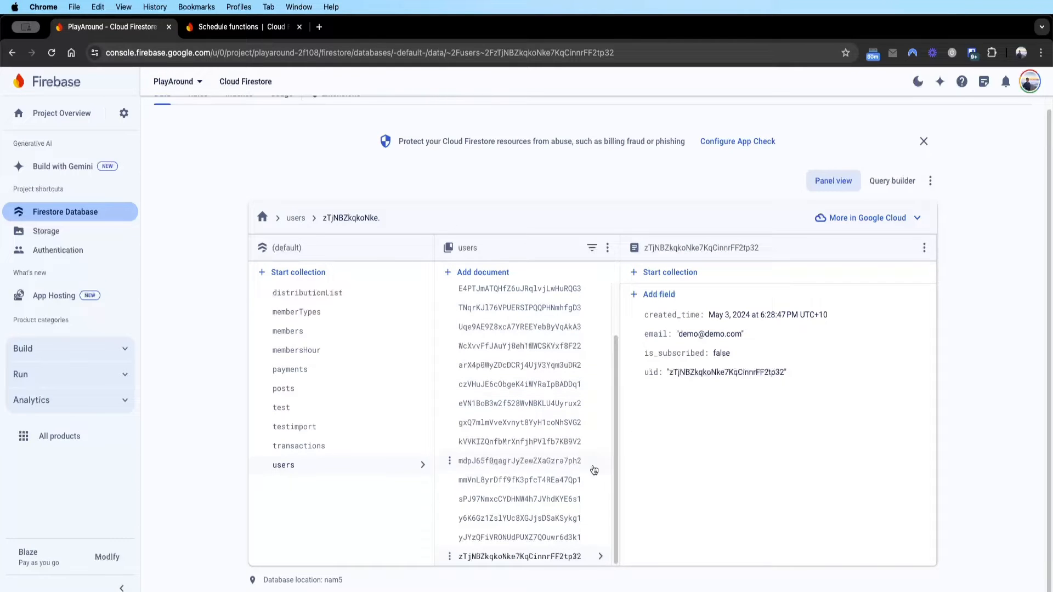
{"action": "mouse_move", "coordinate": [557, 542]}
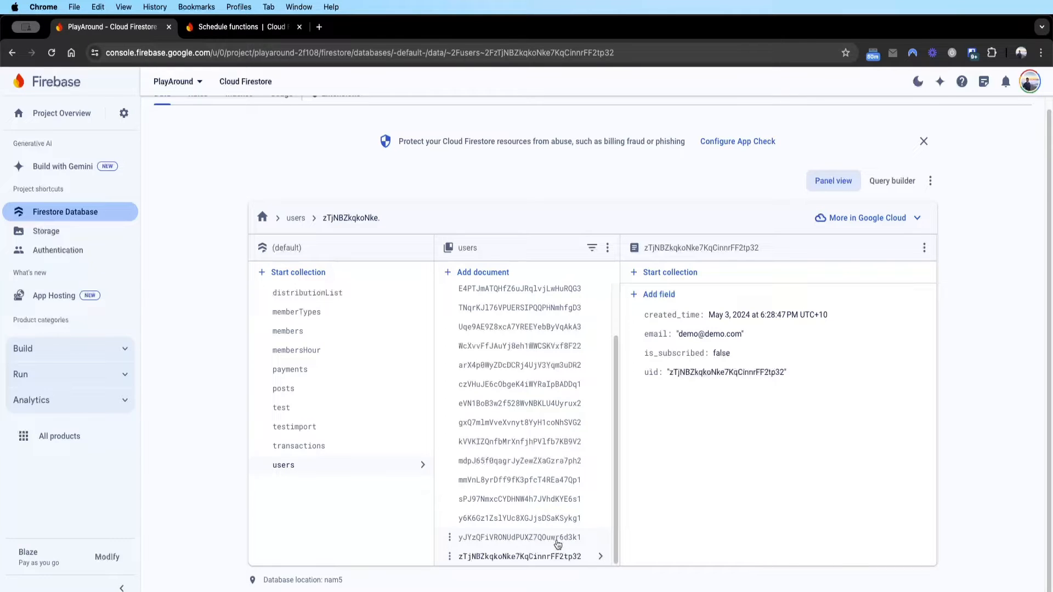
{"action": "left_click", "coordinate": [518, 537]}
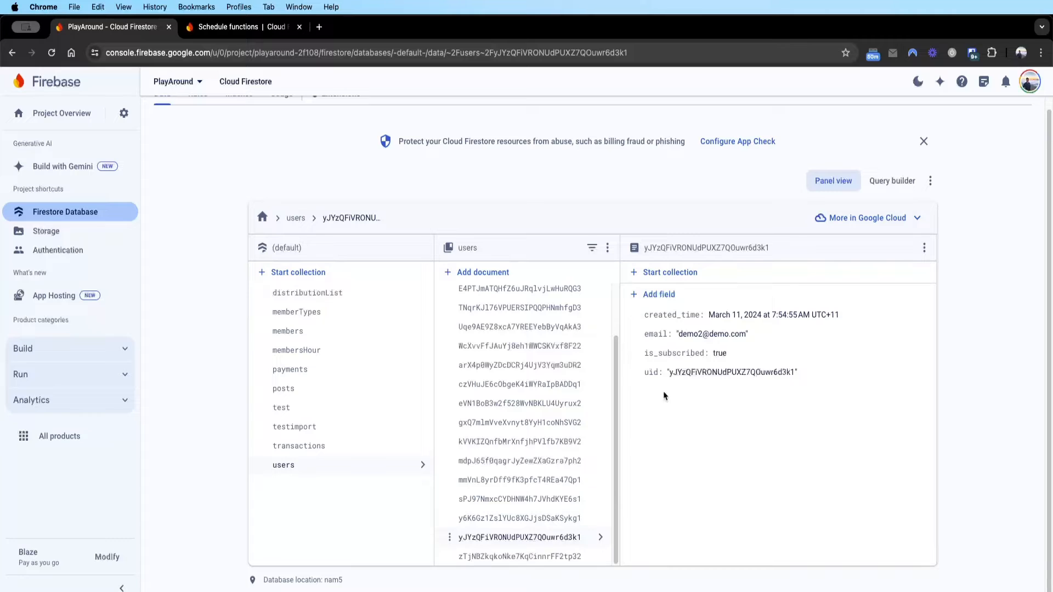
{"action": "left_click", "coordinate": [516, 556]}
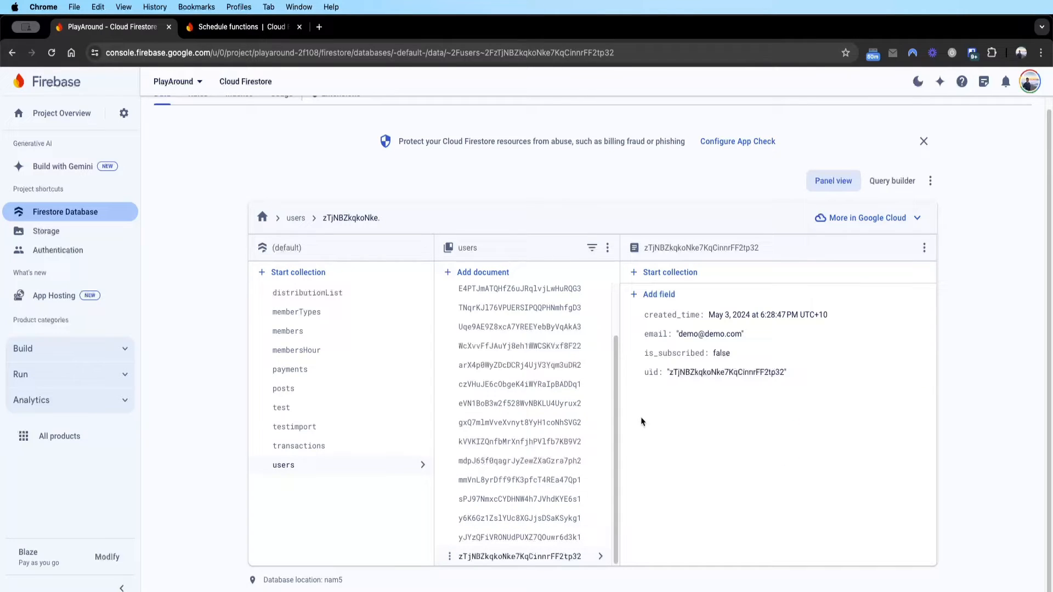
{"action": "mouse_move", "coordinate": [701, 353]}
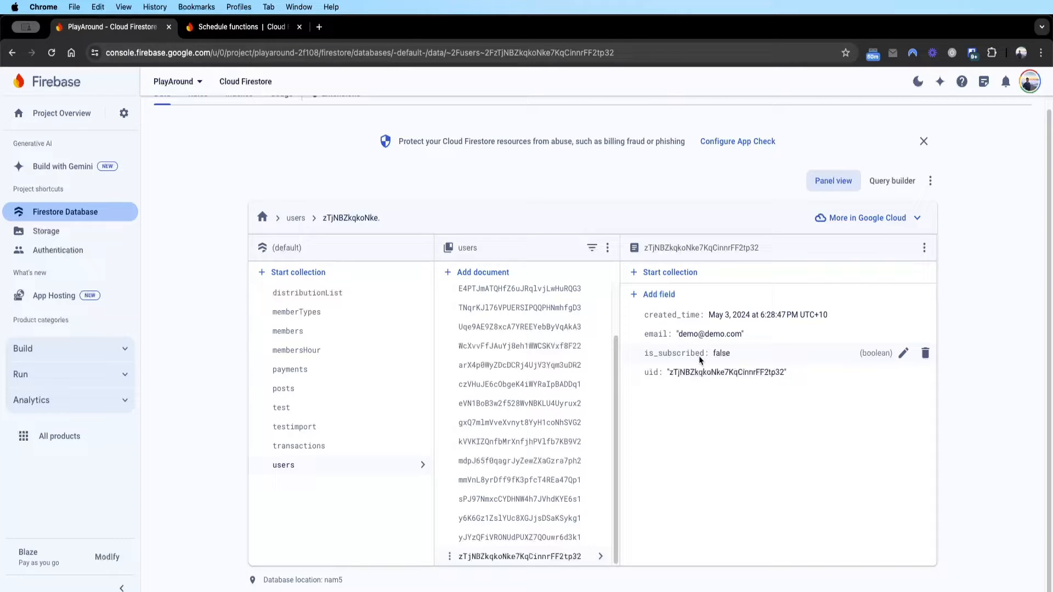
{"action": "mouse_move", "coordinate": [543, 536]}
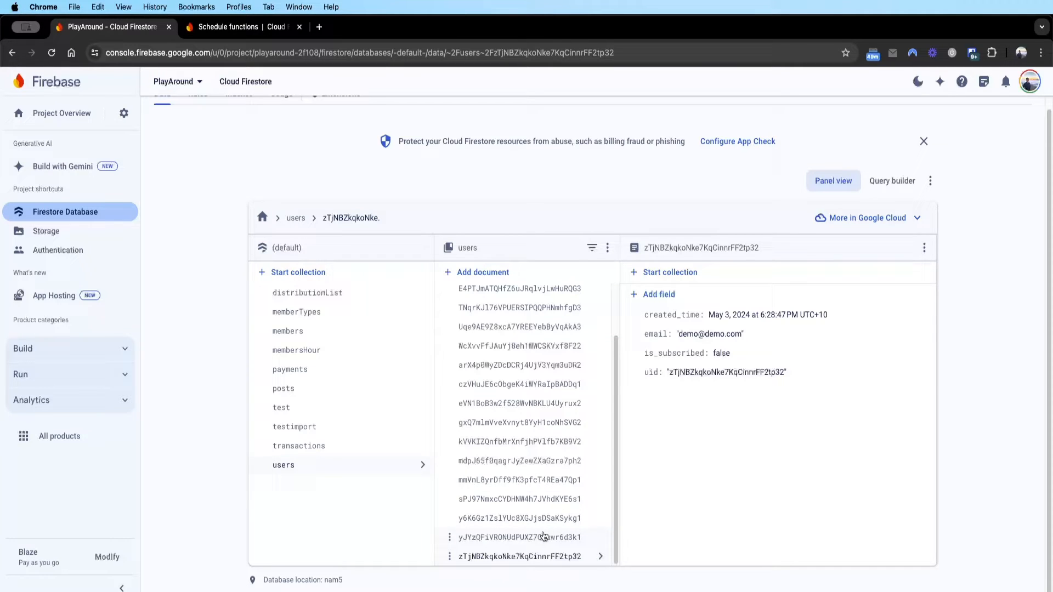
Reopen the subscribed user's document (is_subscribed true), then the other user's document.
{"action": "left_click", "coordinate": [519, 536]}
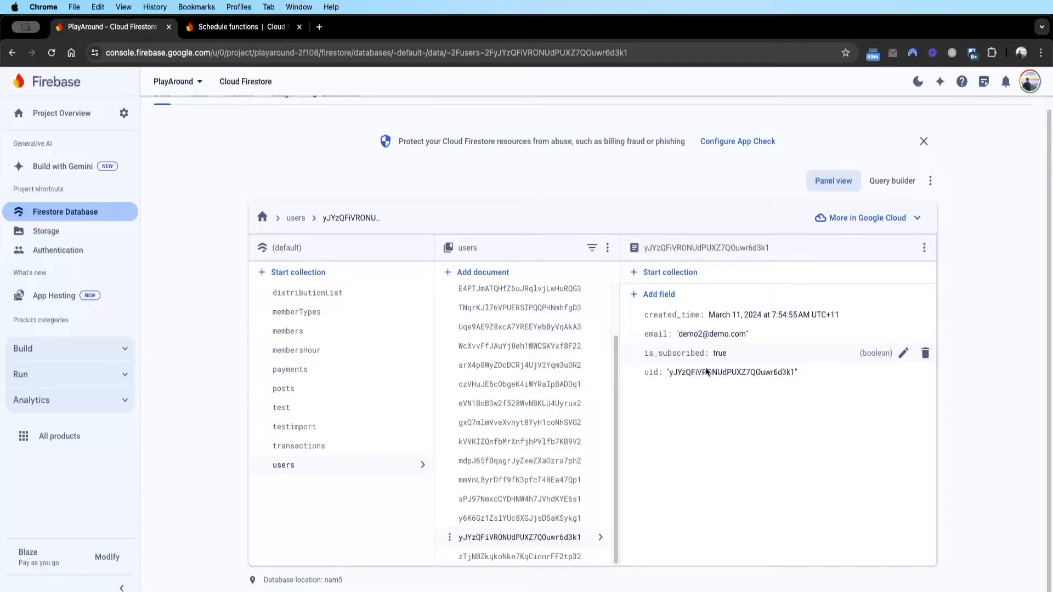
{"action": "mouse_move", "coordinate": [564, 546]}
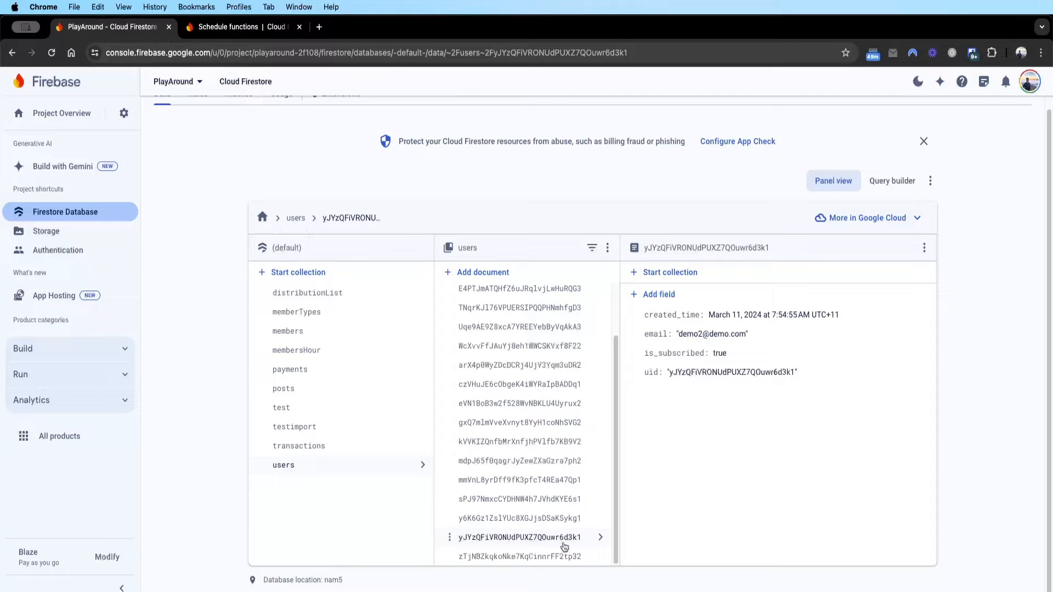
{"action": "left_click", "coordinate": [519, 556]}
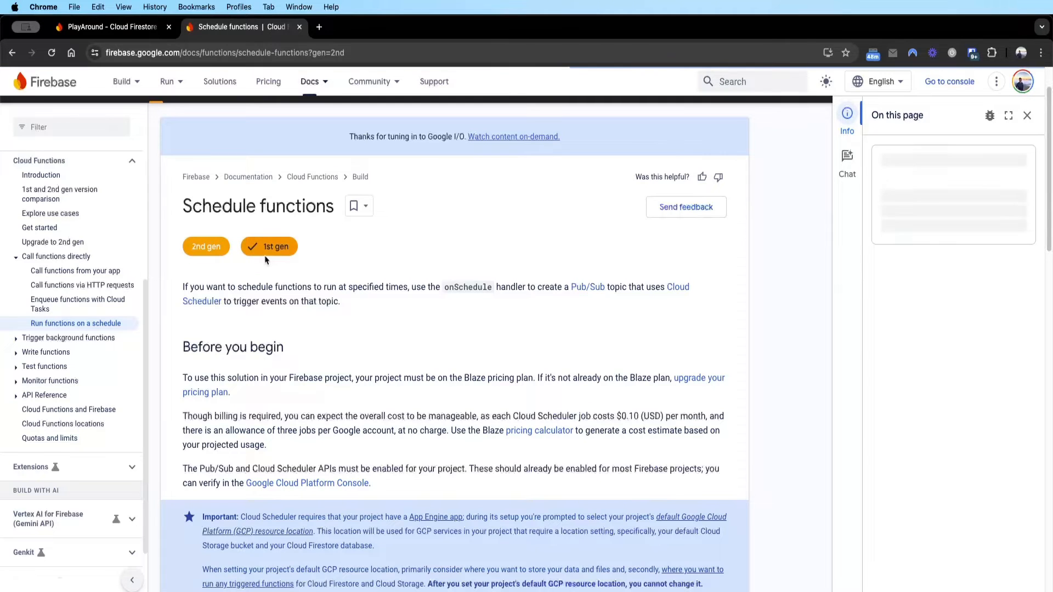
Show the 1st gen Schedule functions guide down to 'Write a scheduled function' code examples.
{"action": "left_click", "coordinate": [205, 247]}
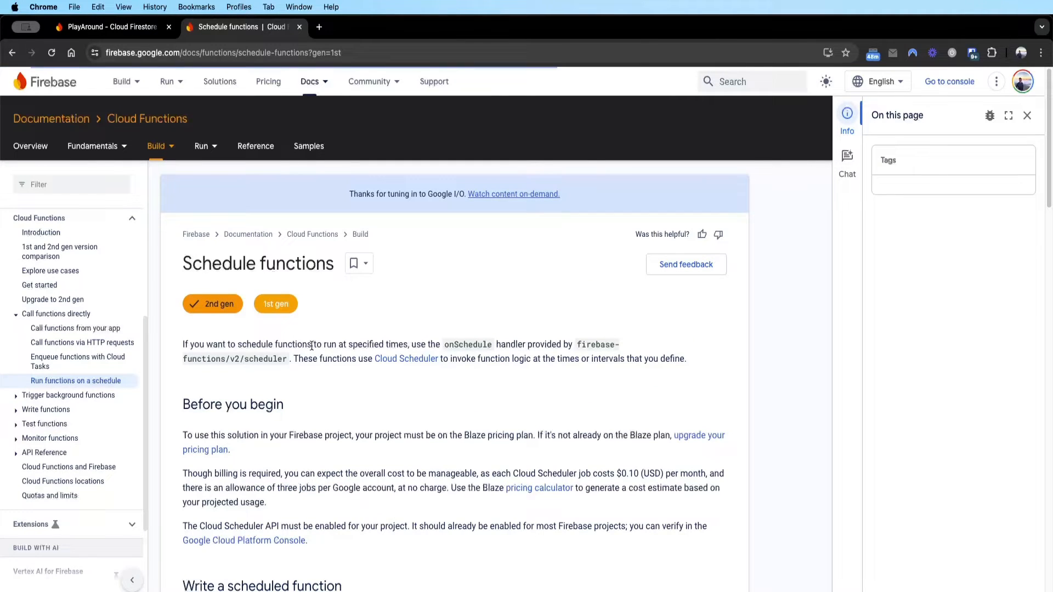
{"action": "left_click", "coordinate": [275, 304]}
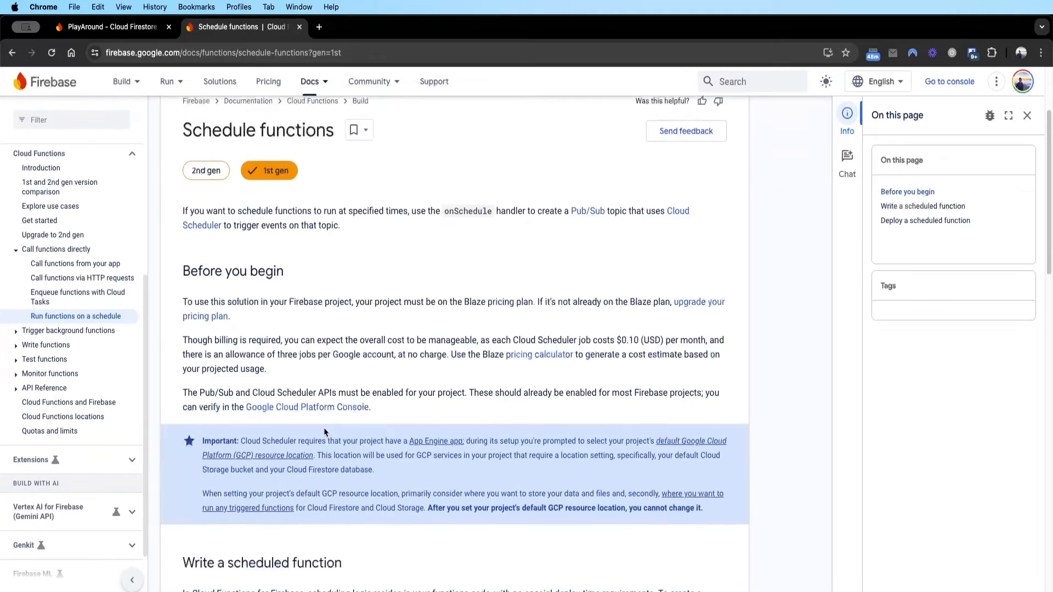
{"action": "scroll", "scroll_direction": "down", "scroll_amount": 3}
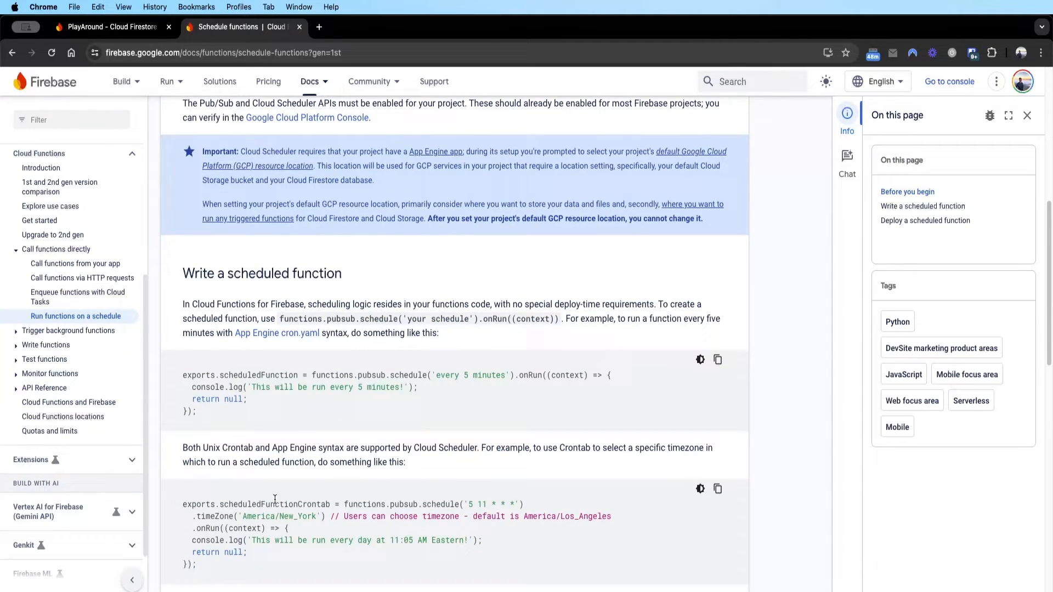
{"action": "scroll", "scroll_direction": "down", "scroll_amount": 3}
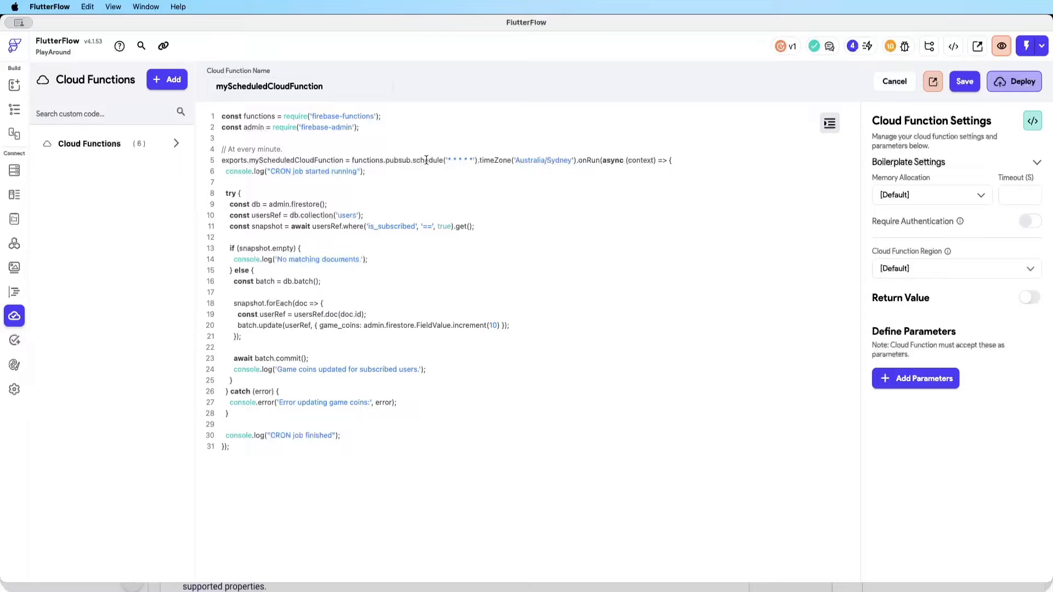
{"action": "double_click", "coordinate": [427, 160]}
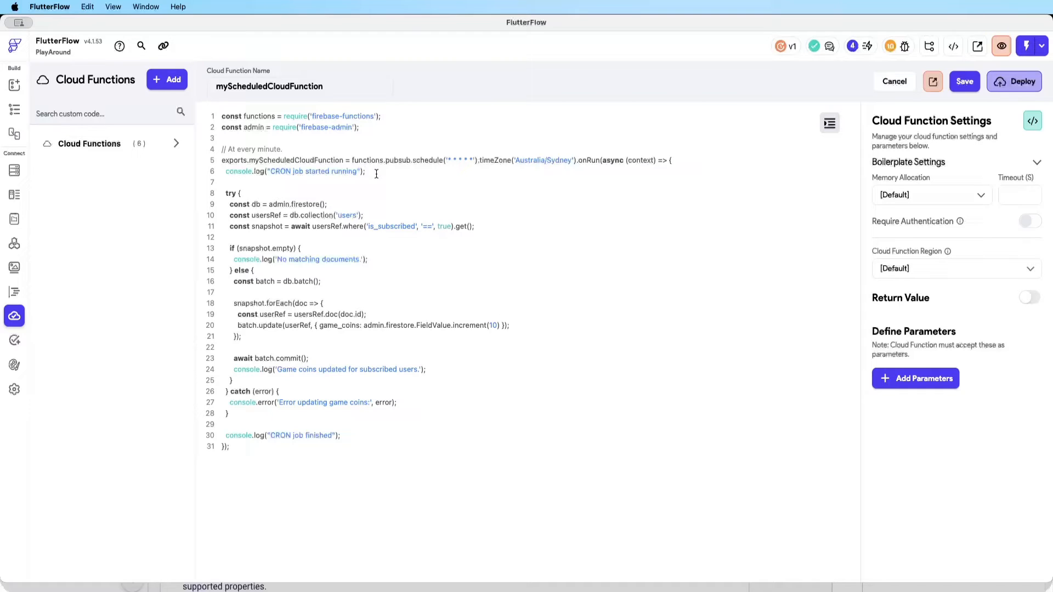
{"action": "mouse_move", "coordinate": [309, 220]}
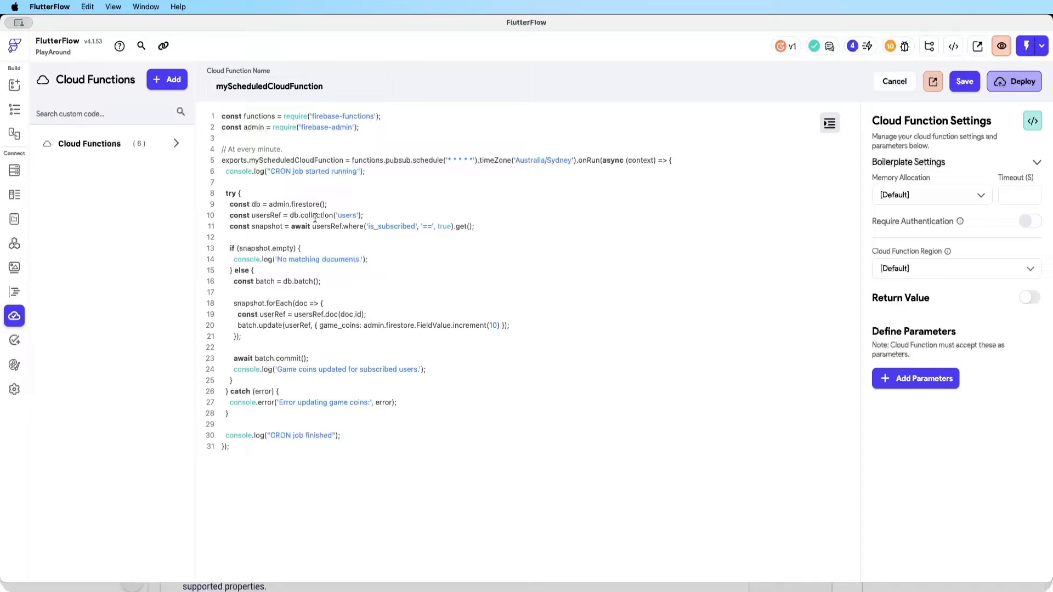
{"action": "mouse_move", "coordinate": [386, 225]}
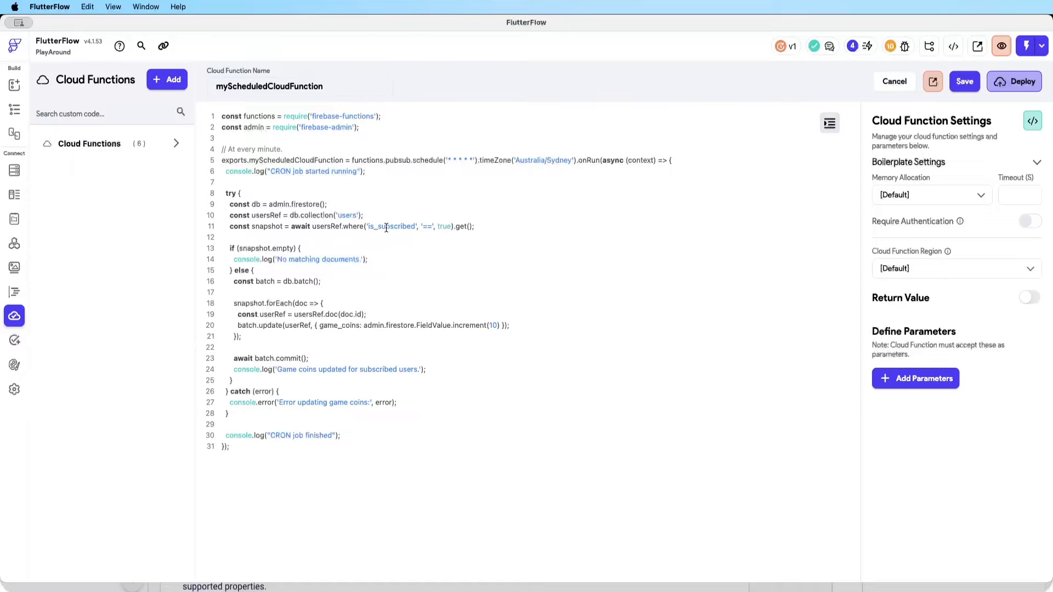
{"action": "double_click", "coordinate": [392, 226]}
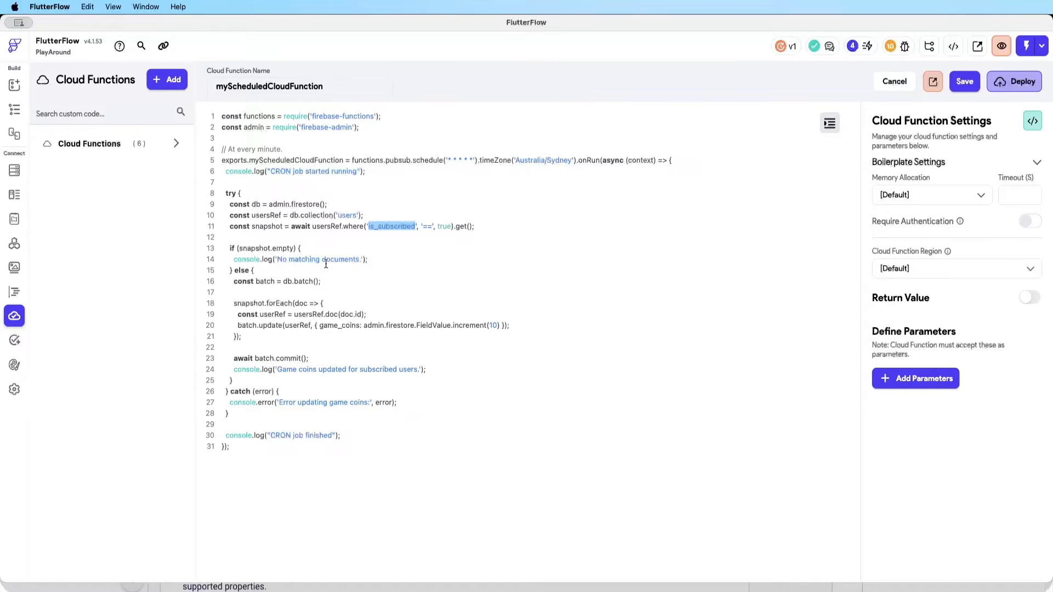
{"action": "mouse_move", "coordinate": [287, 303]}
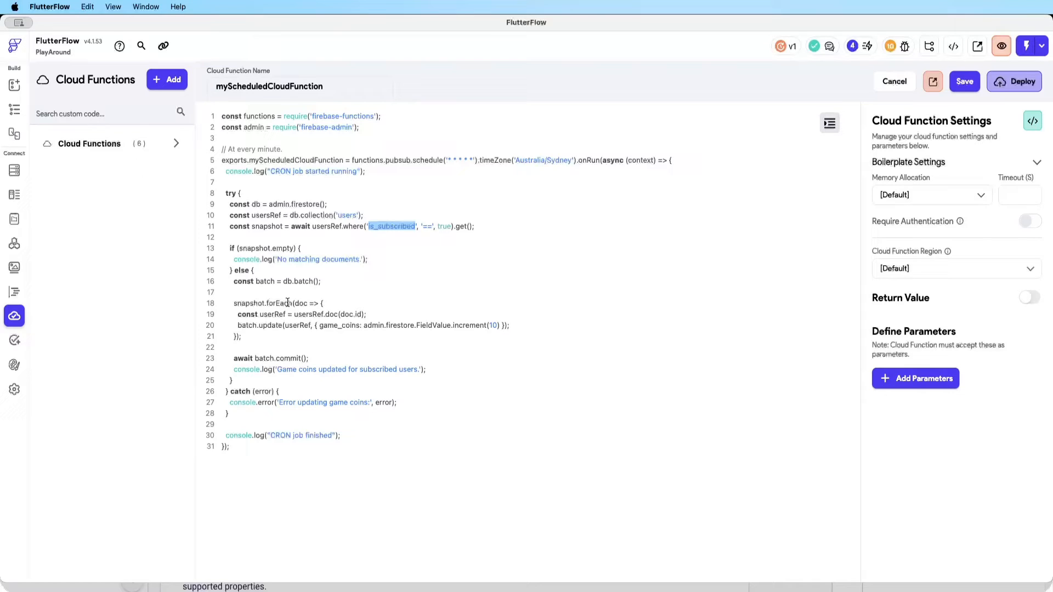
{"action": "mouse_move", "coordinate": [410, 247]}
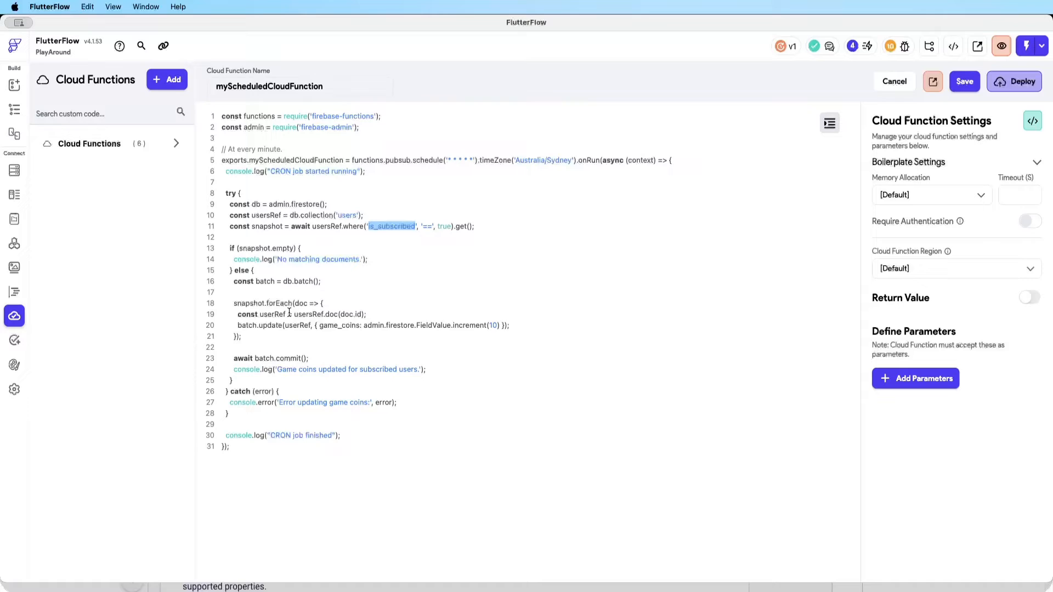
{"action": "double_click", "coordinate": [340, 325]}
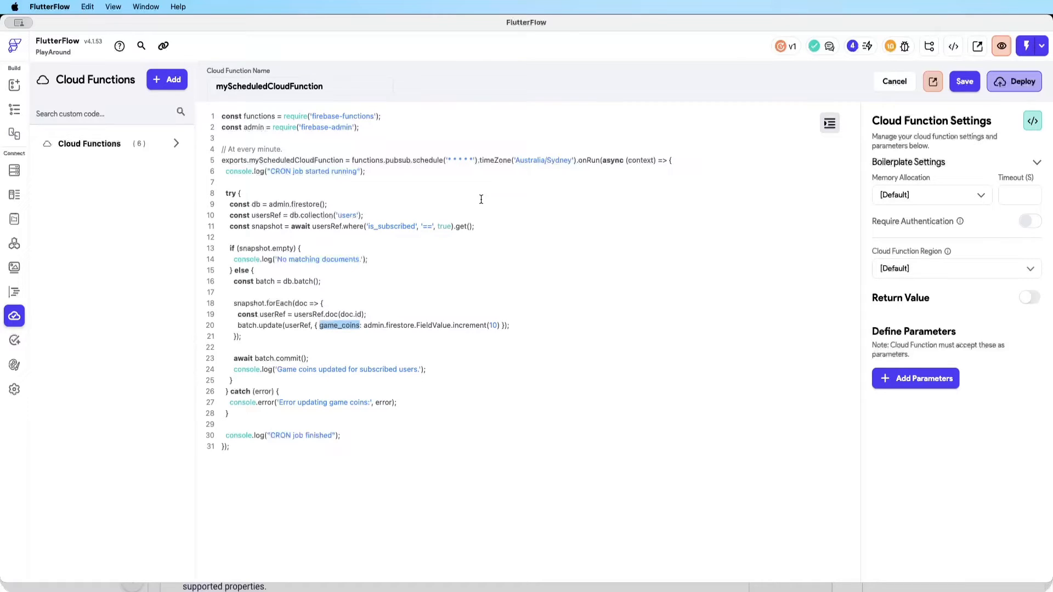
{"action": "mouse_move", "coordinate": [268, 373]}
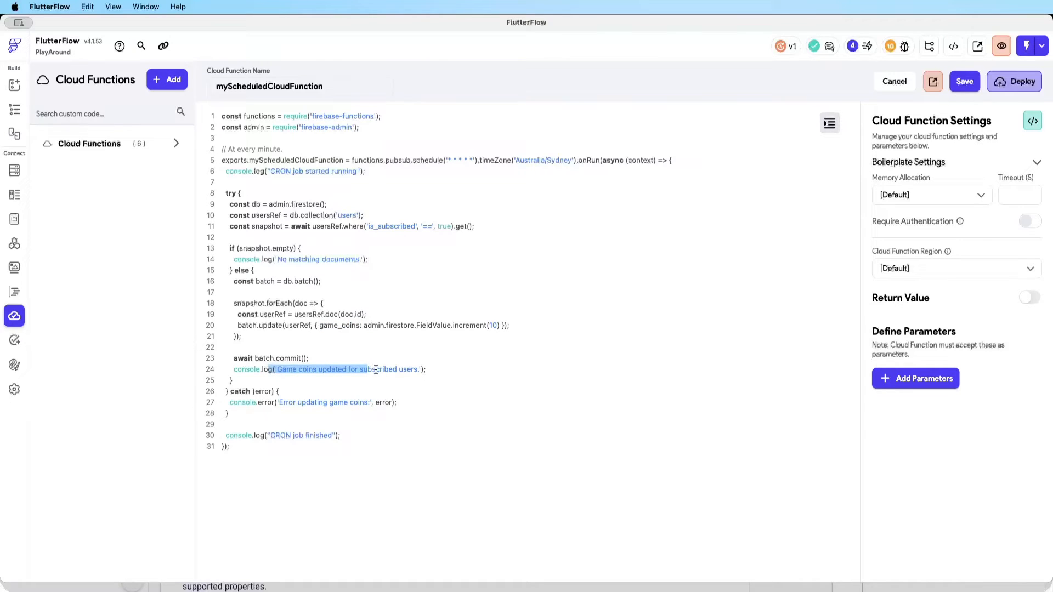
{"action": "mouse_move", "coordinate": [327, 409]}
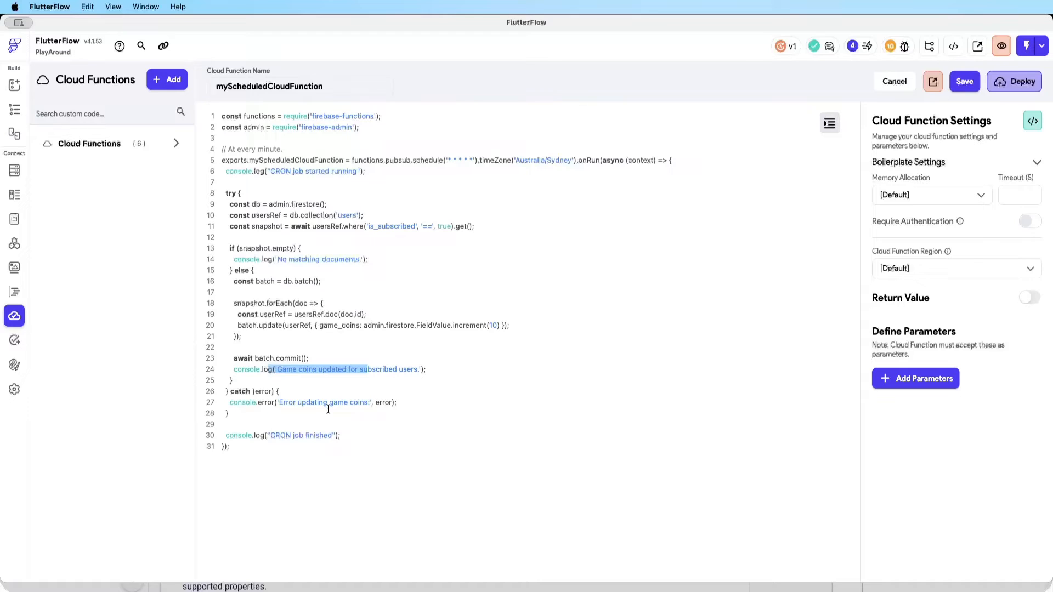
{"action": "mouse_move", "coordinate": [335, 439]}
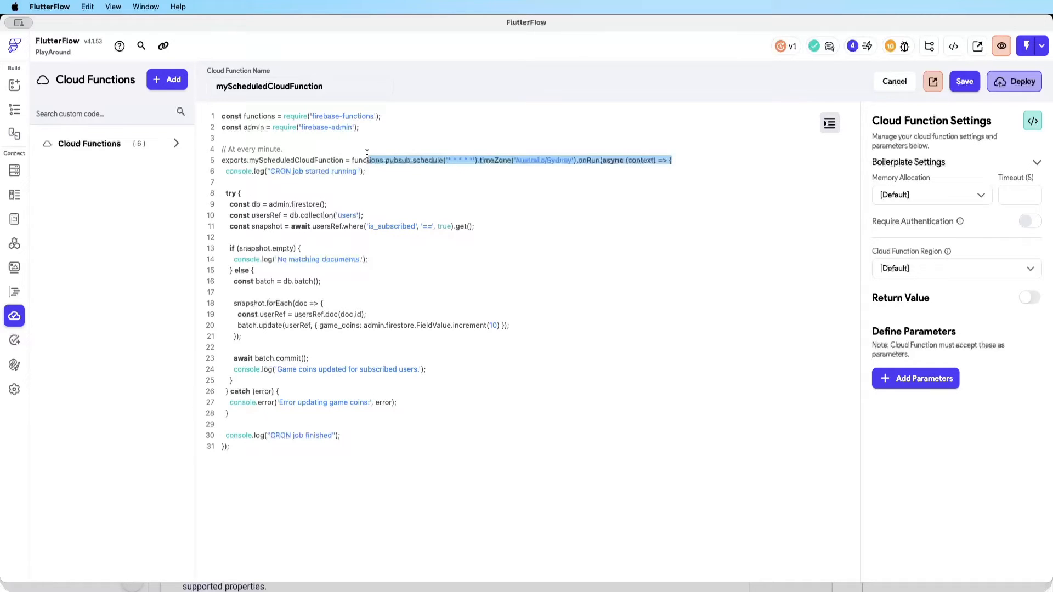
Clear the highlight on the pubsub.schedule line in the myScheduledCloudFunction code.
{"action": "left_click", "coordinate": [216, 167]}
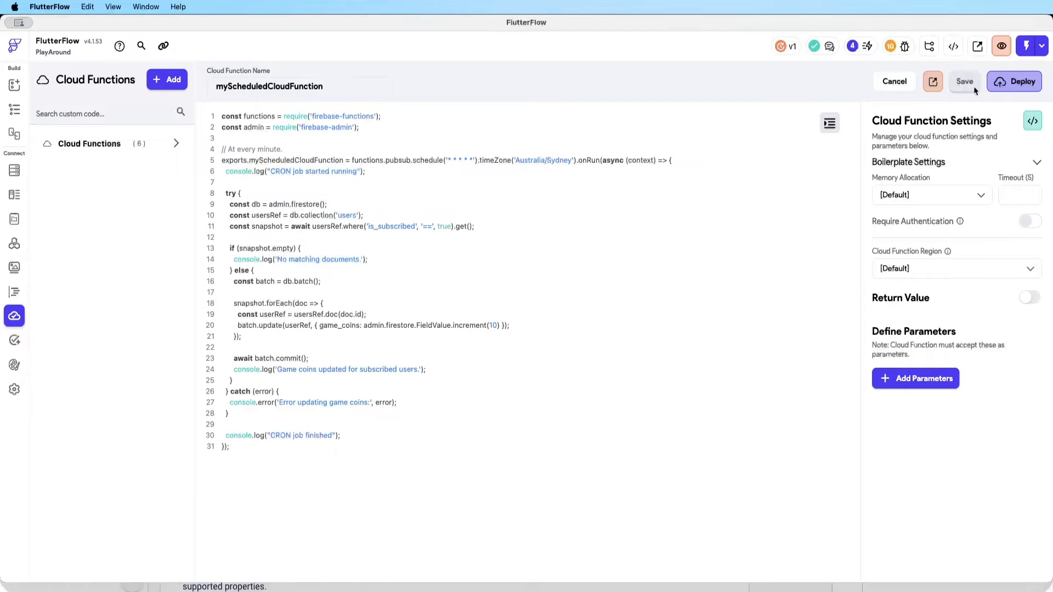
Inspect myScheduledCloudFunction's every-minute schedule trigger details in the Firebase Functions dashboard.
{"action": "left_click", "coordinate": [1014, 81]}
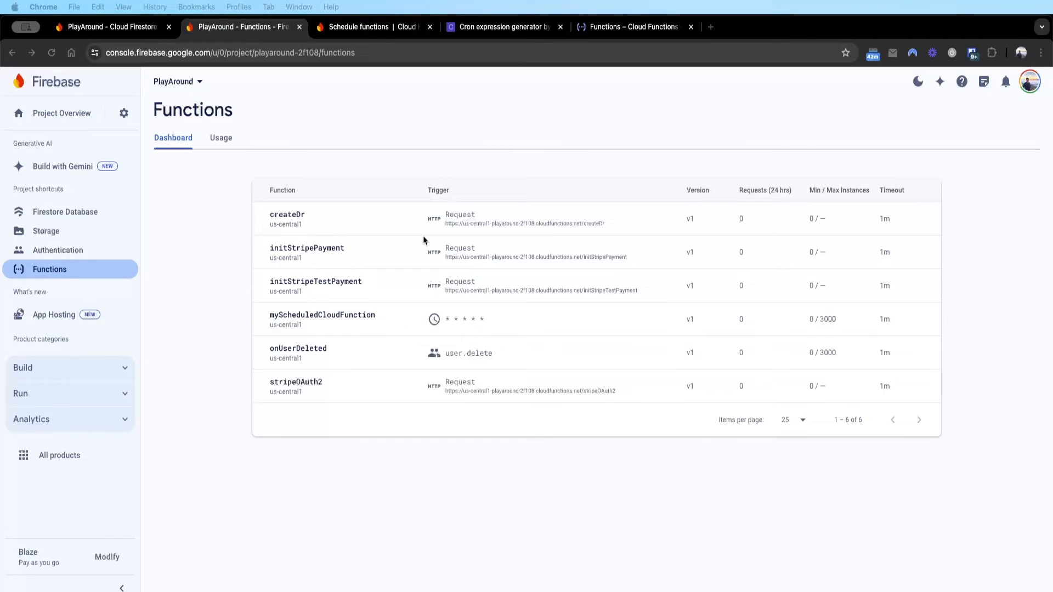
{"action": "mouse_move", "coordinate": [348, 335]}
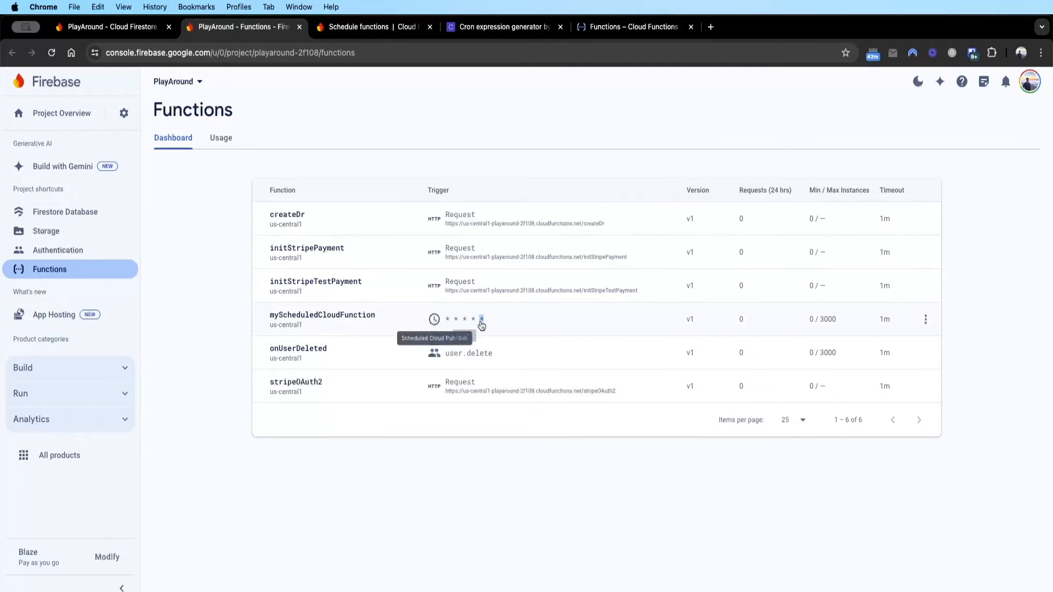
{"action": "left_click", "coordinate": [323, 319]}
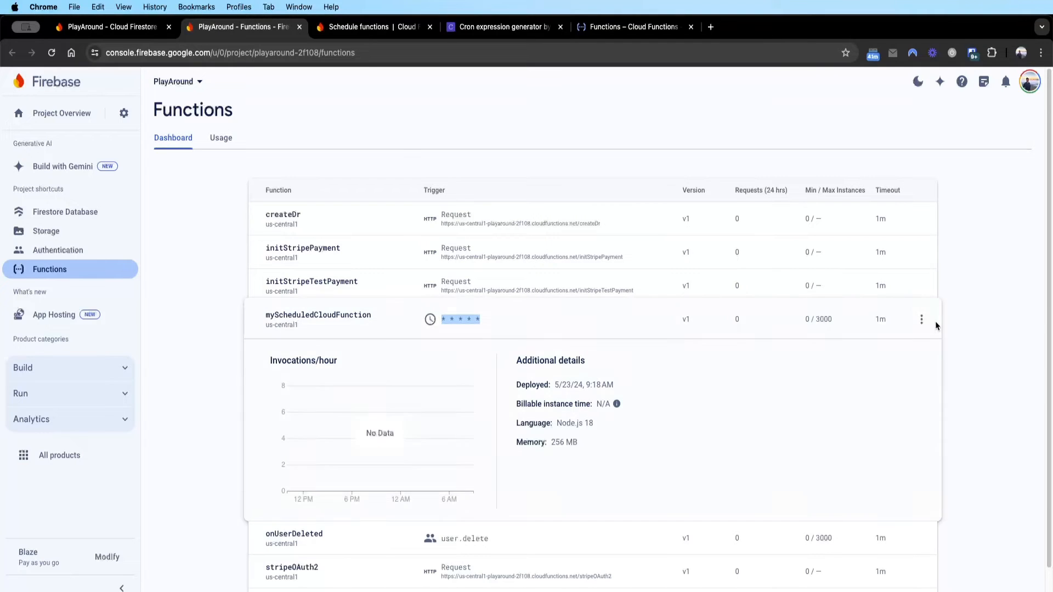
{"action": "left_click", "coordinate": [322, 319]}
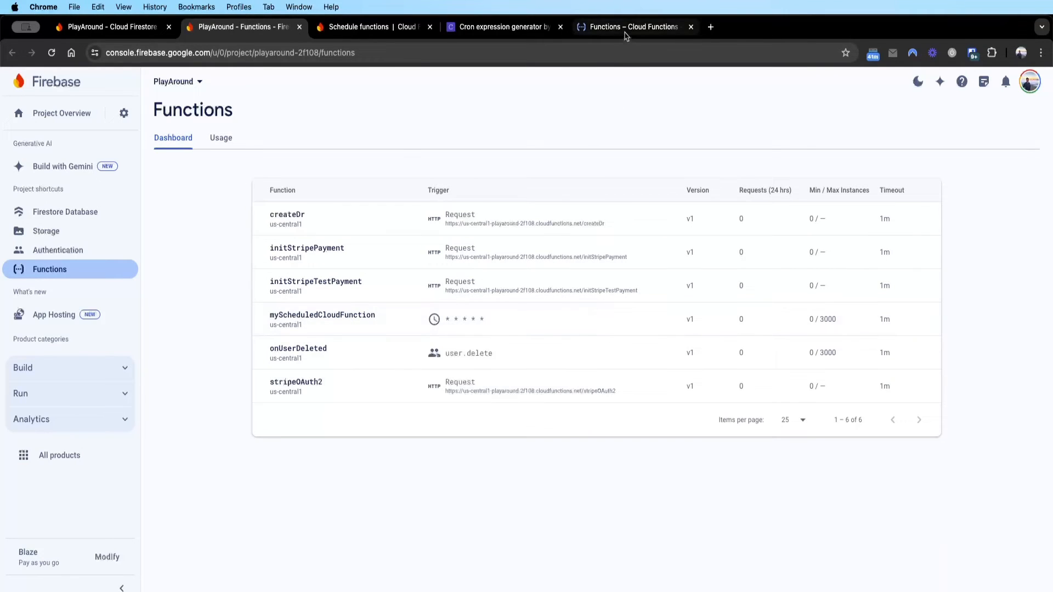
Review myScheduledCloudFunction's variables, source and logs showing the CRON run updated game coins.
{"action": "left_click", "coordinate": [632, 27]}
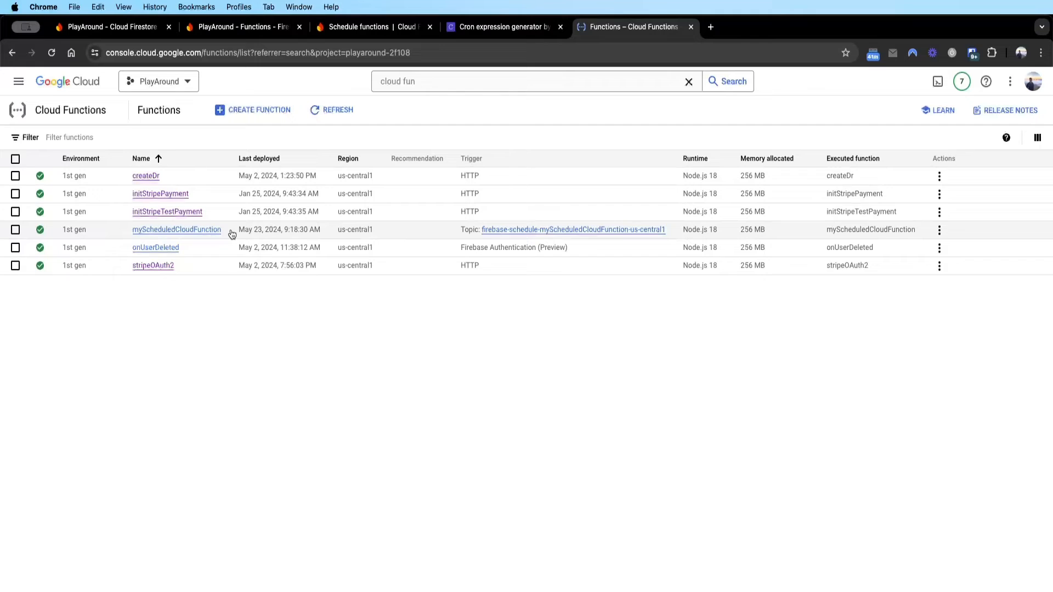
{"action": "mouse_move", "coordinate": [174, 238]}
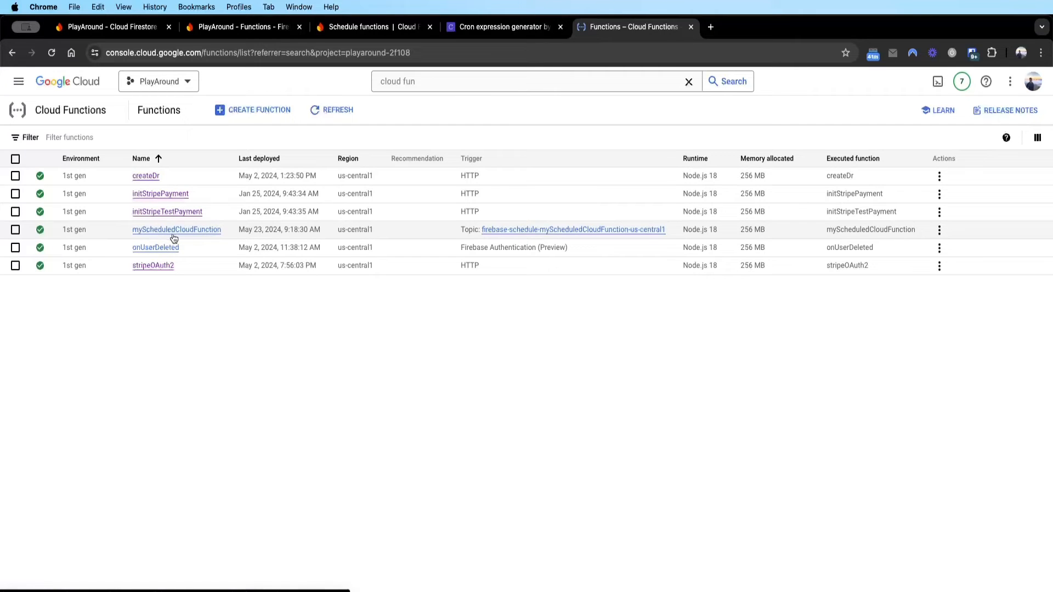
{"action": "left_click", "coordinate": [177, 229]}
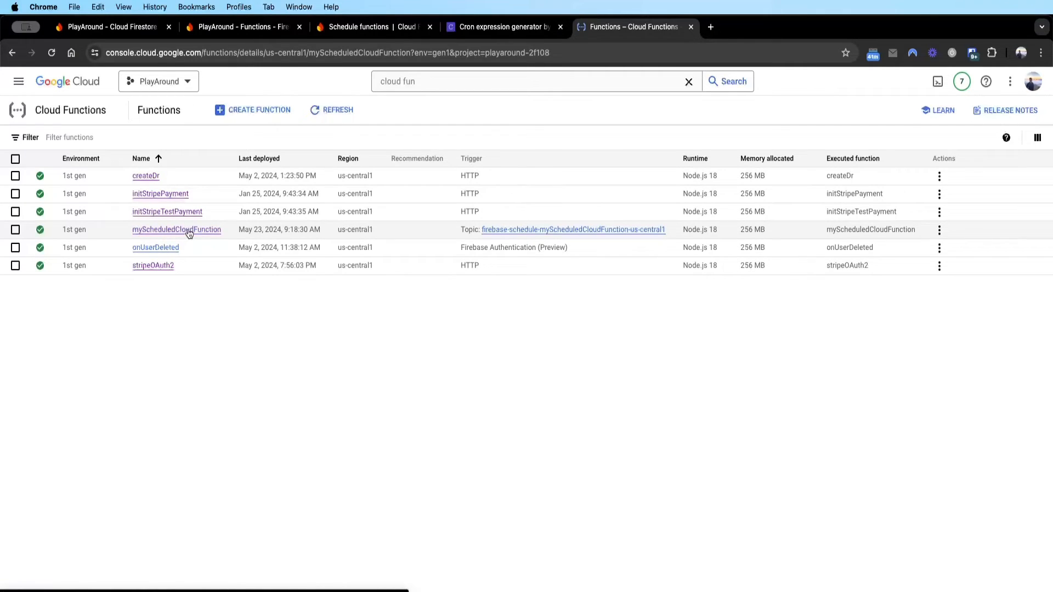
{"action": "left_click", "coordinate": [176, 230]}
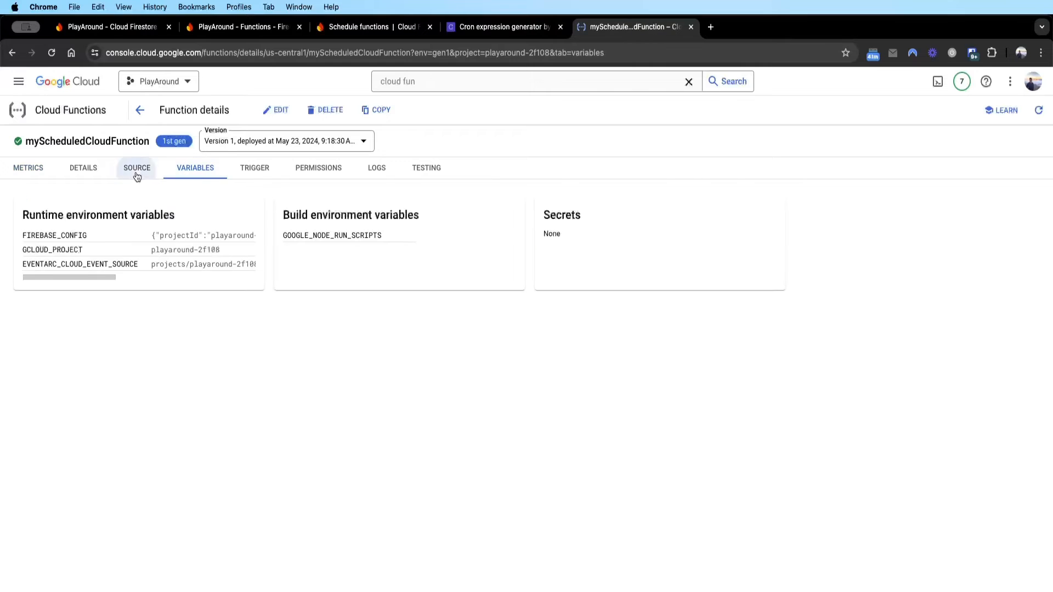
{"action": "left_click", "coordinate": [136, 168]}
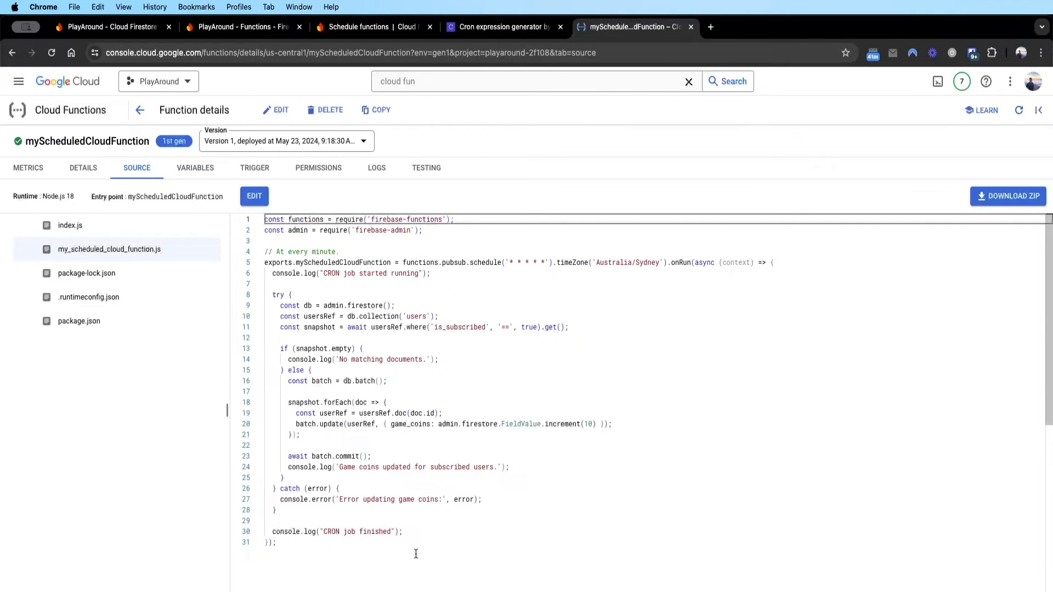
{"action": "mouse_move", "coordinate": [341, 327]}
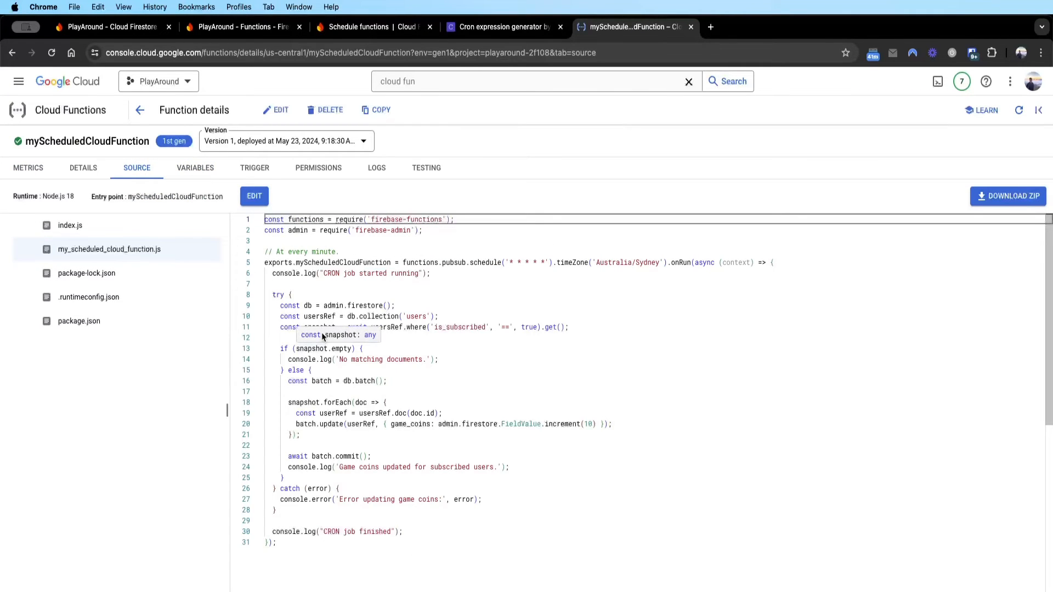
{"action": "left_click", "coordinate": [376, 167]}
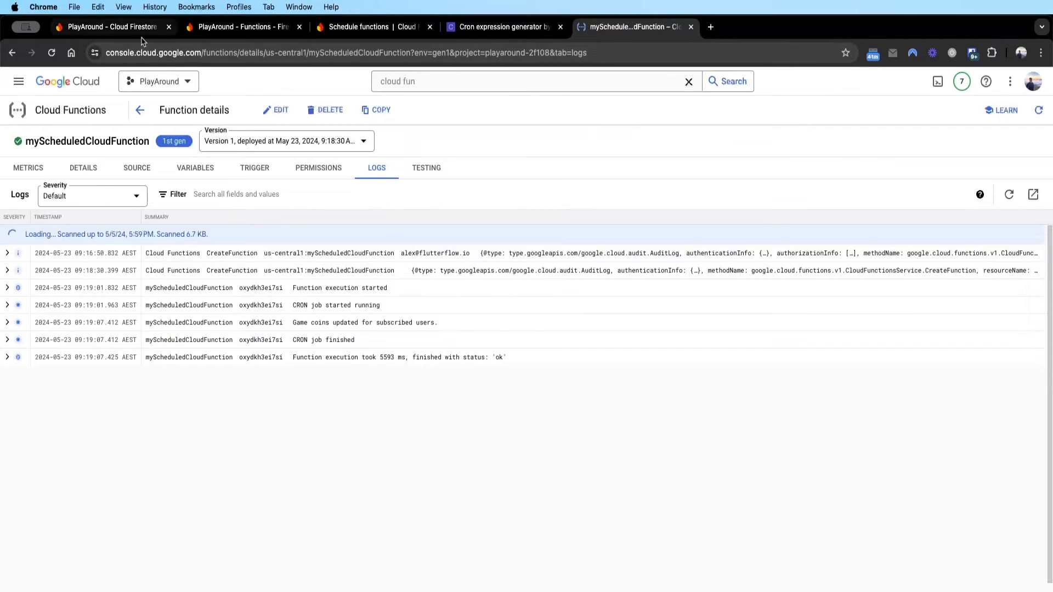
Check the subscribed user's Firestore document game_coins value after the scheduled run.
{"action": "left_click", "coordinate": [108, 26]}
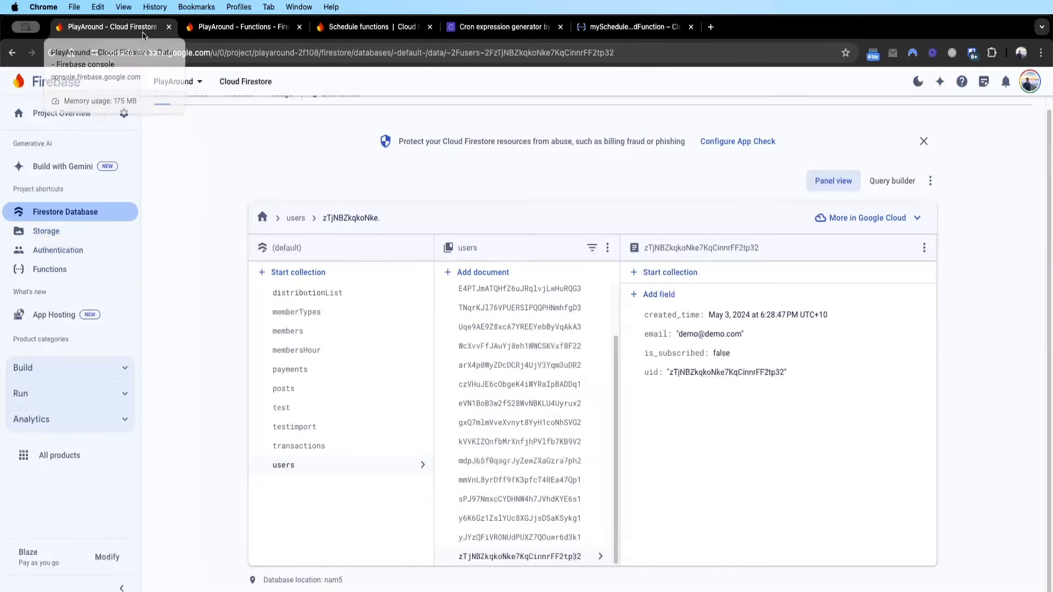
{"action": "mouse_move", "coordinate": [705, 341]}
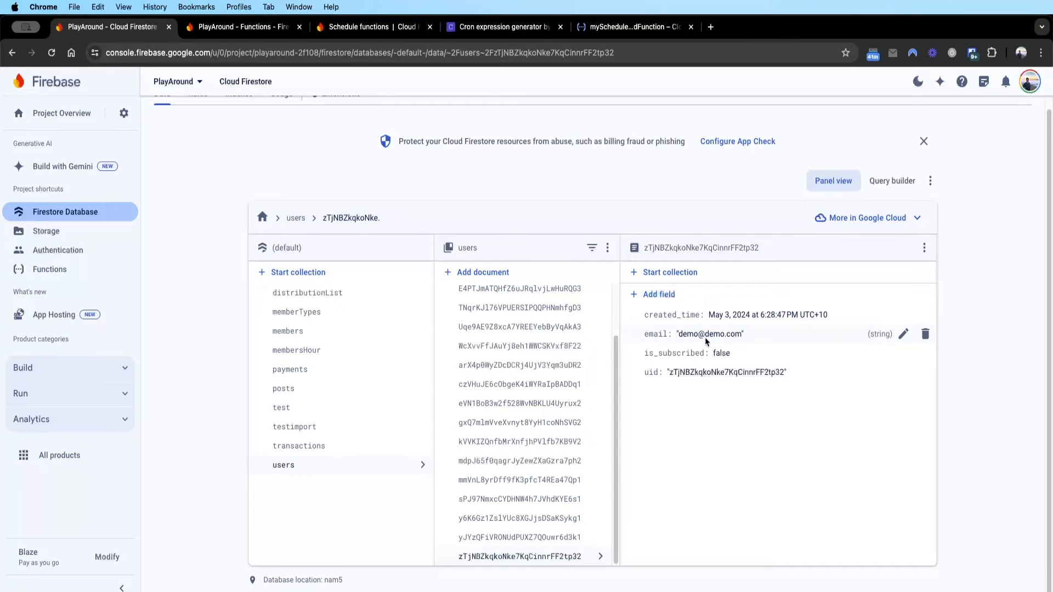
{"action": "mouse_move", "coordinate": [699, 357]}
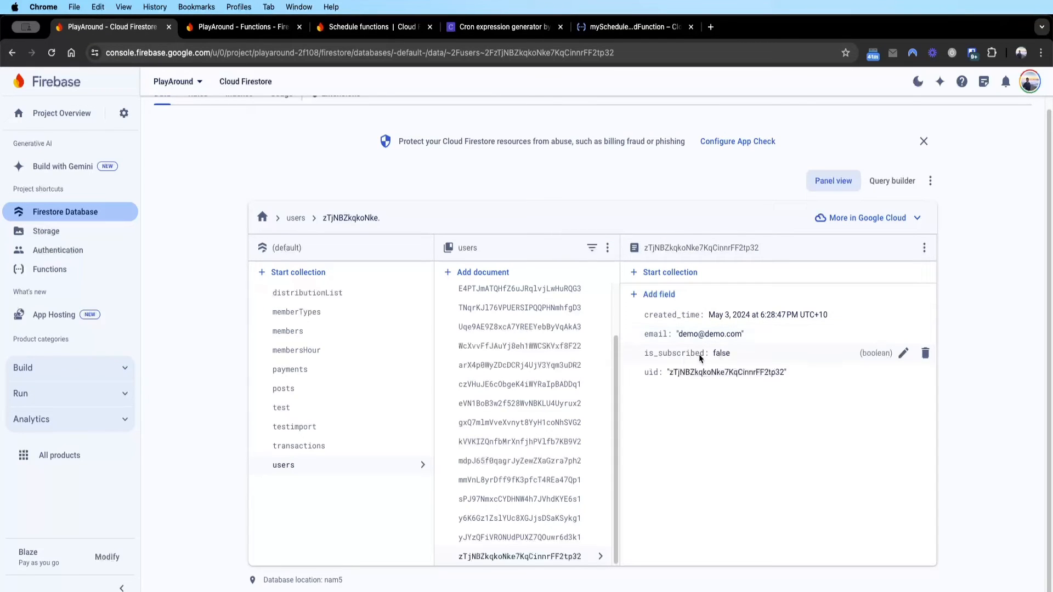
{"action": "mouse_move", "coordinate": [808, 415]}
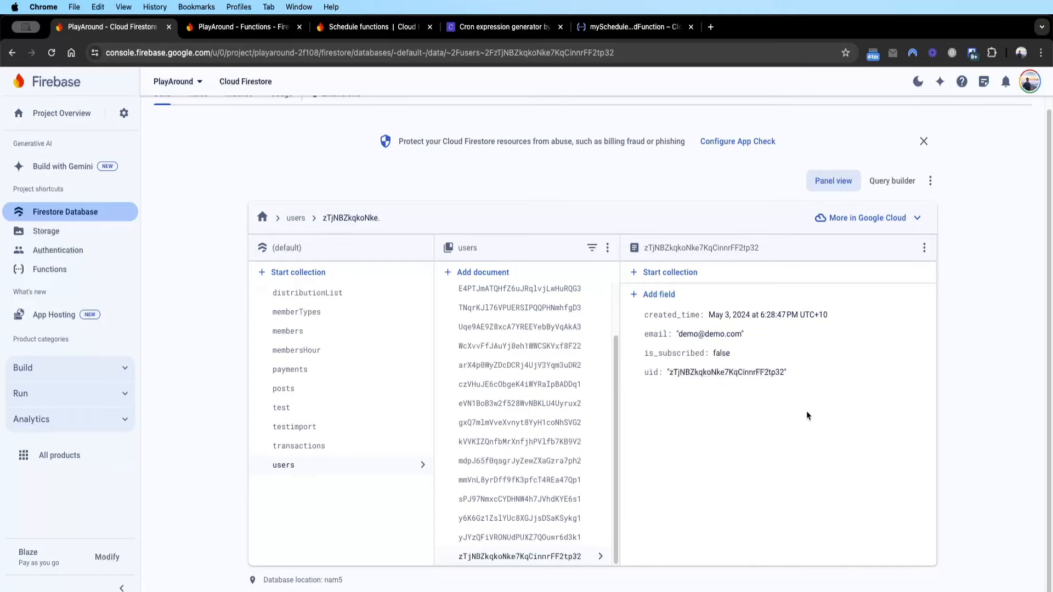
{"action": "mouse_move", "coordinate": [570, 355]}
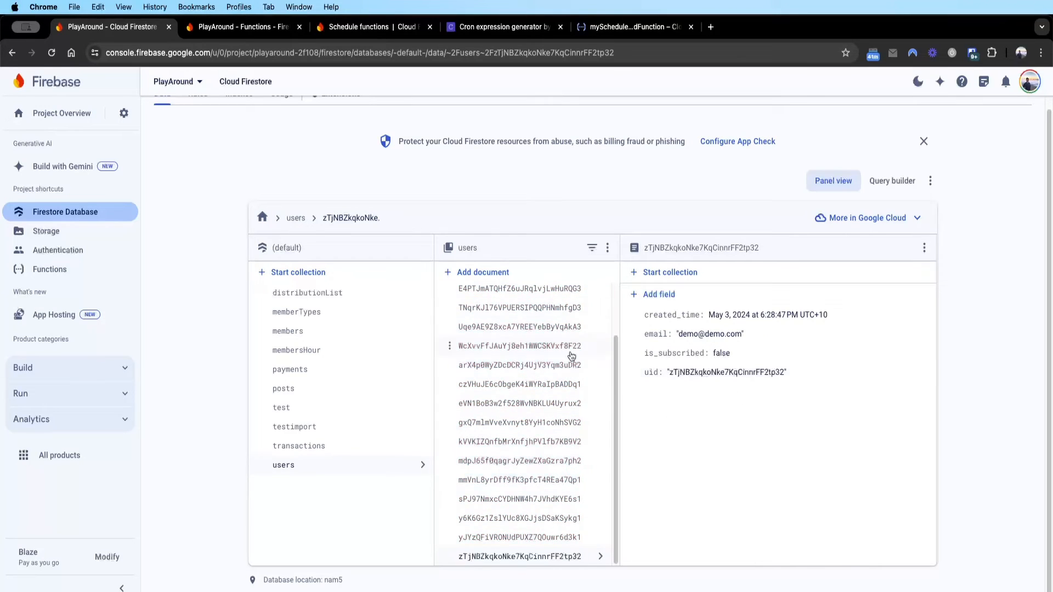
{"action": "left_click", "coordinate": [519, 537]}
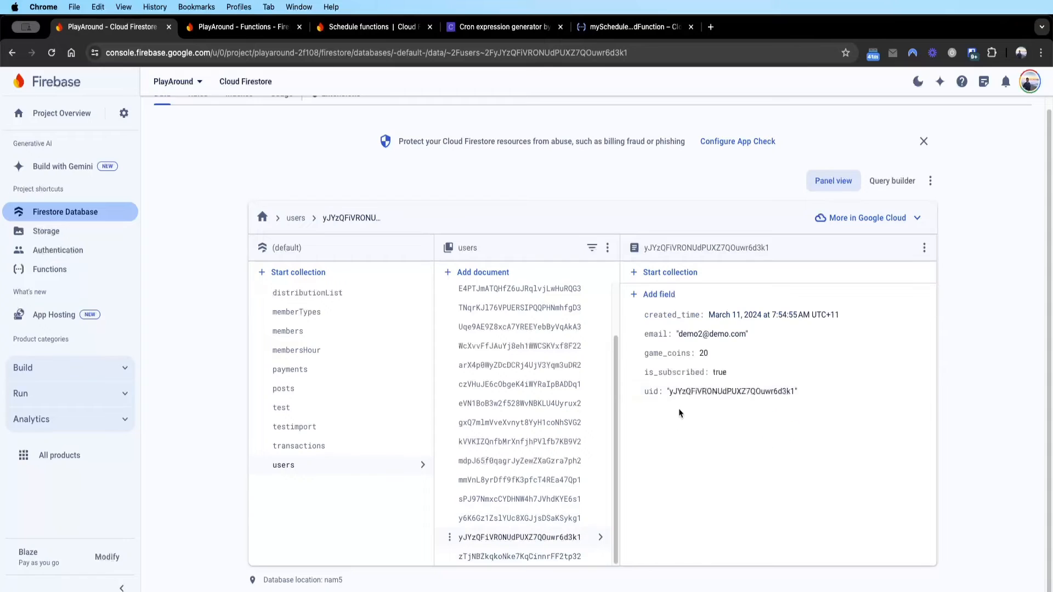
{"action": "mouse_move", "coordinate": [719, 372]}
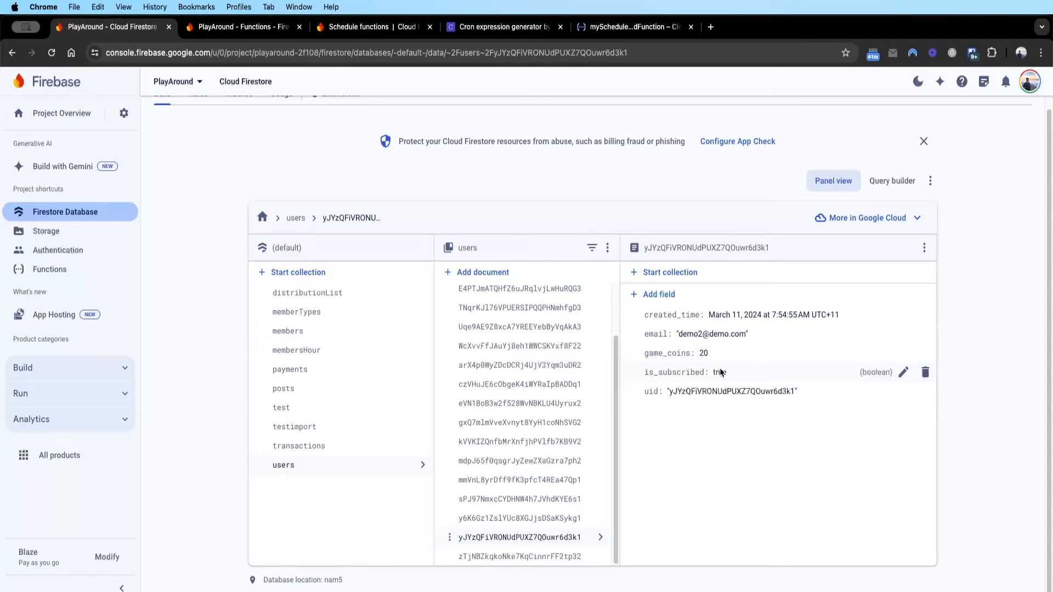
{"action": "mouse_move", "coordinate": [719, 372]}
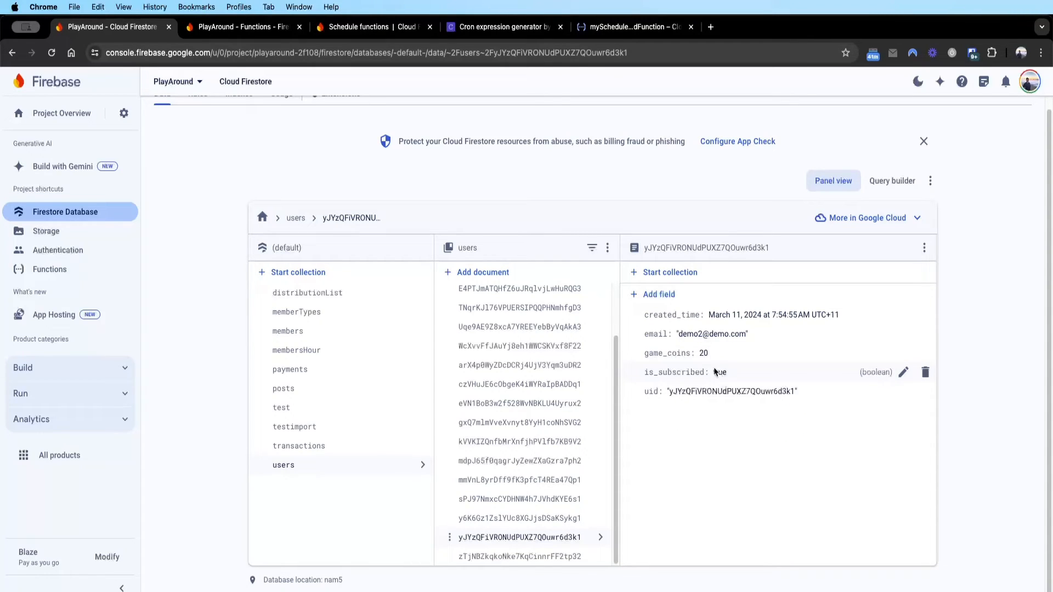
{"action": "mouse_move", "coordinate": [682, 353]}
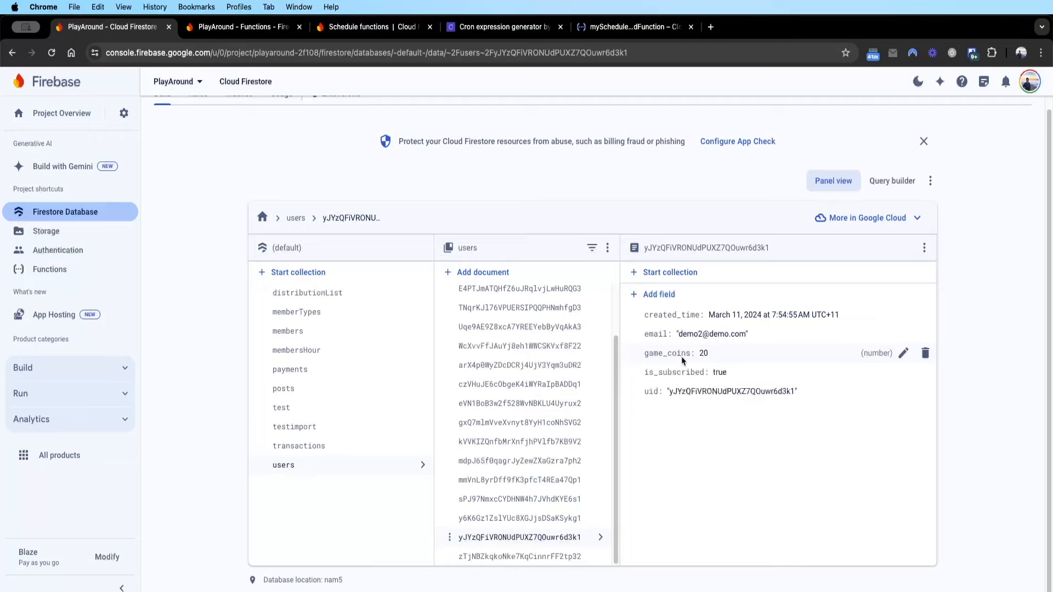
{"action": "mouse_move", "coordinate": [648, 360]}
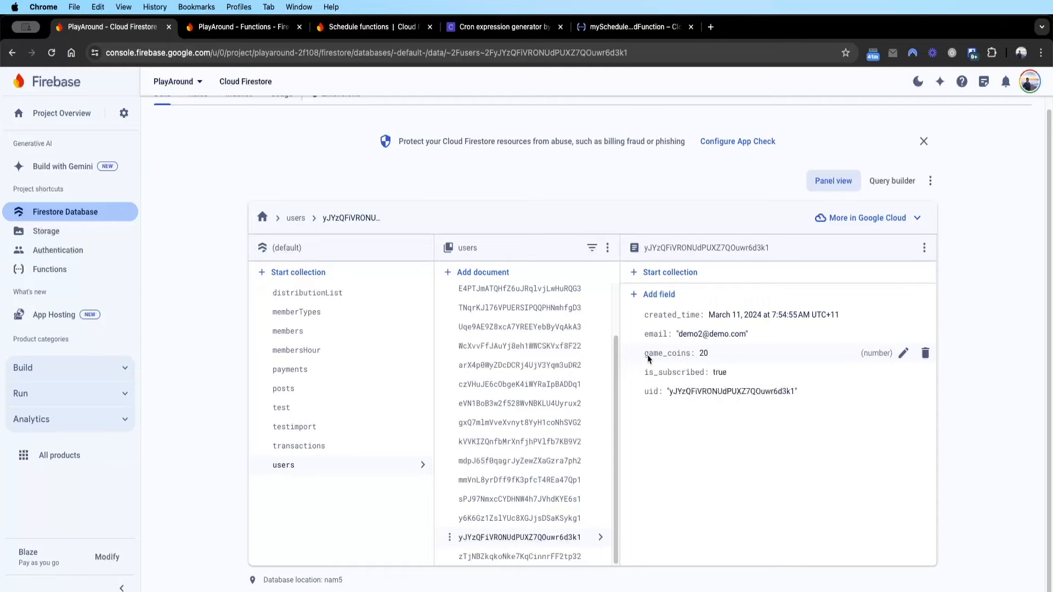
{"action": "mouse_move", "coordinate": [722, 361]}
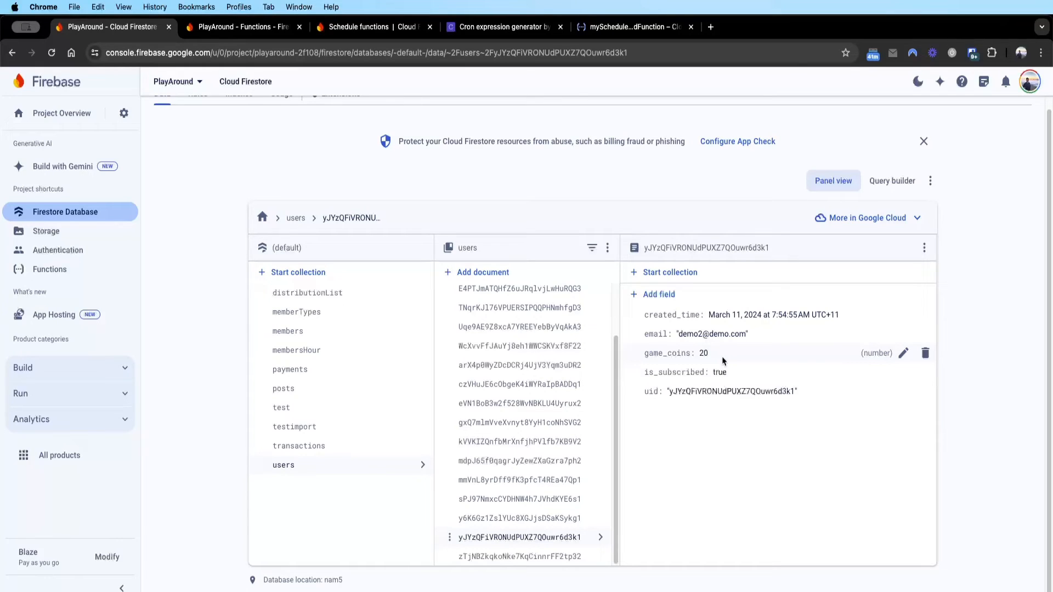
{"action": "mouse_move", "coordinate": [709, 372]}
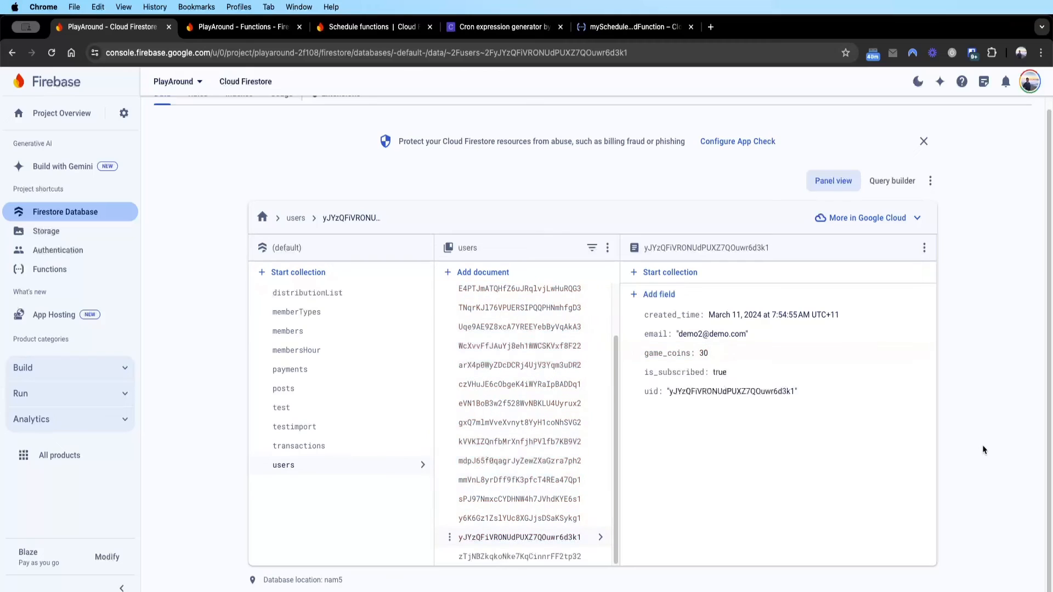
{"action": "mouse_move", "coordinate": [692, 376]}
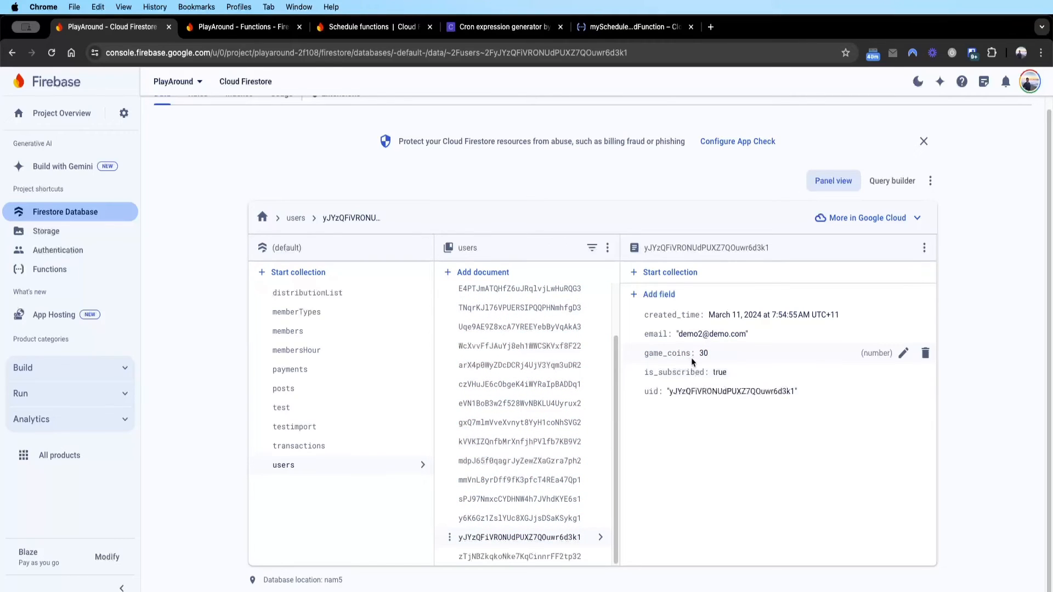
{"action": "mouse_move", "coordinate": [677, 376]}
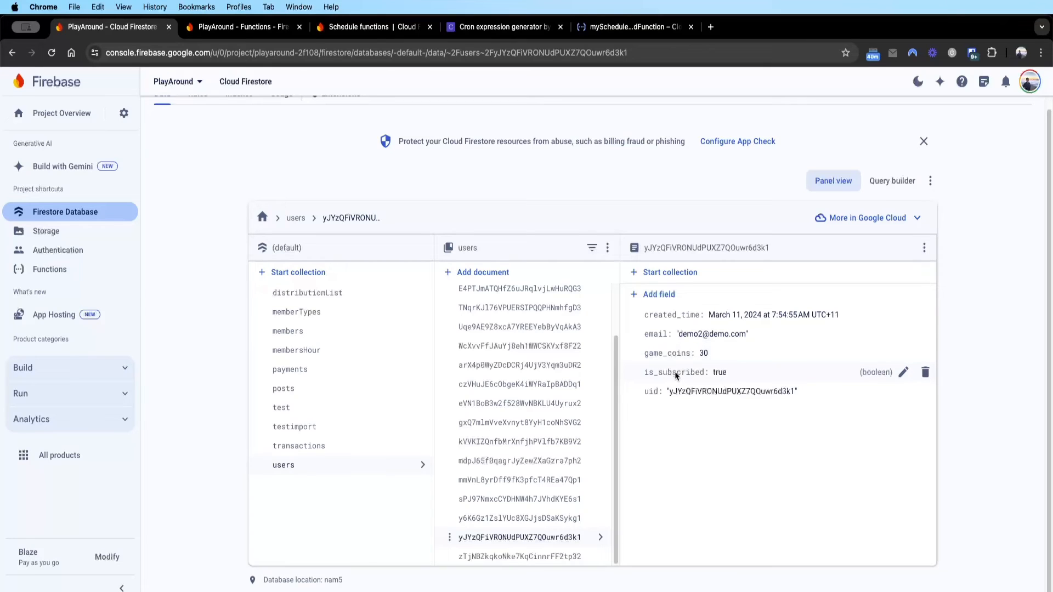
{"action": "mouse_move", "coordinate": [691, 381]}
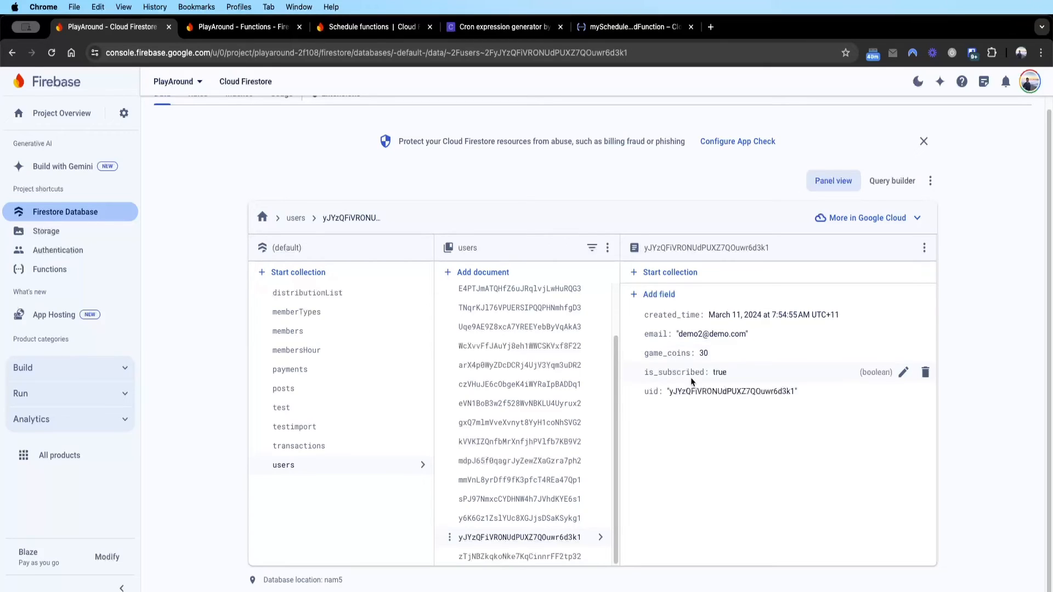
{"action": "mouse_move", "coordinate": [567, 192]}
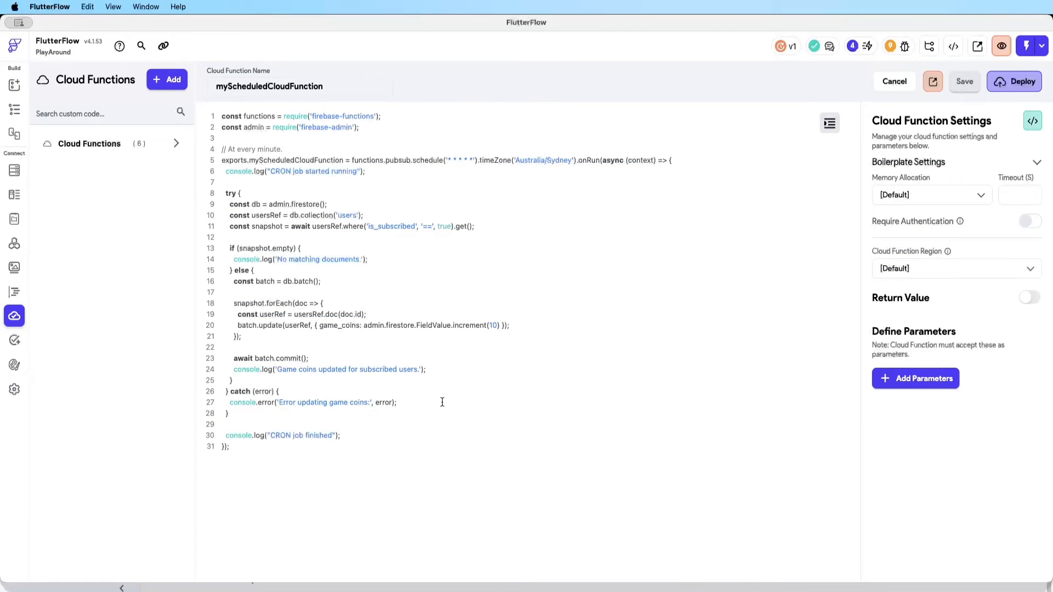
Highlight the '* * * * *' every-minute schedule expression in the pubsub.schedule call.
{"action": "double_click", "coordinate": [460, 161]}
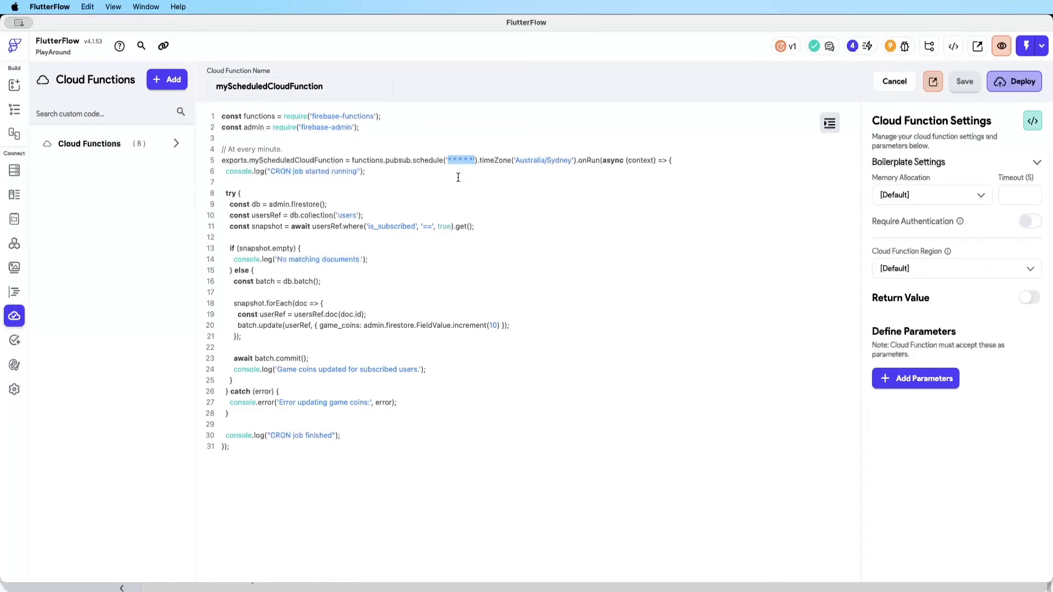
{"action": "left_click", "coordinate": [456, 160]}
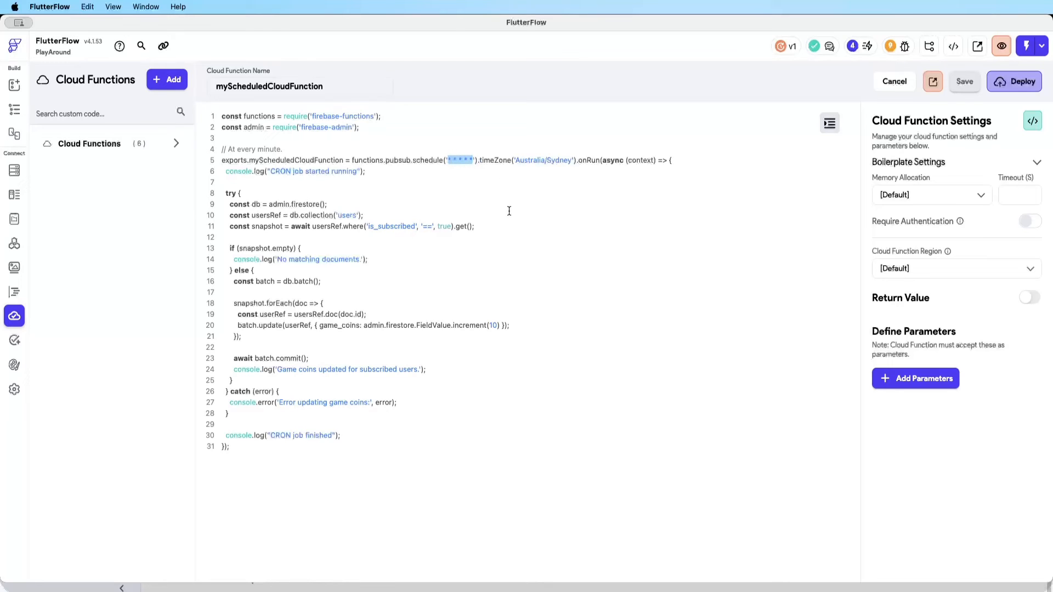
{"action": "mouse_move", "coordinate": [549, 170]}
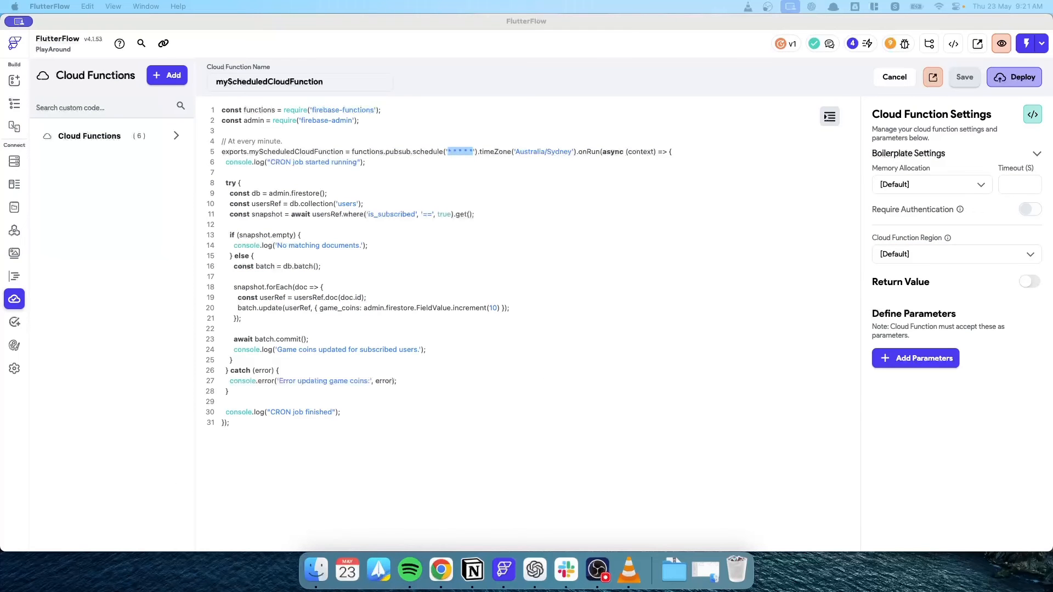
Ask ChatGPT for the cron notation to run a job at the start of every month.
{"action": "left_click", "coordinate": [534, 570]}
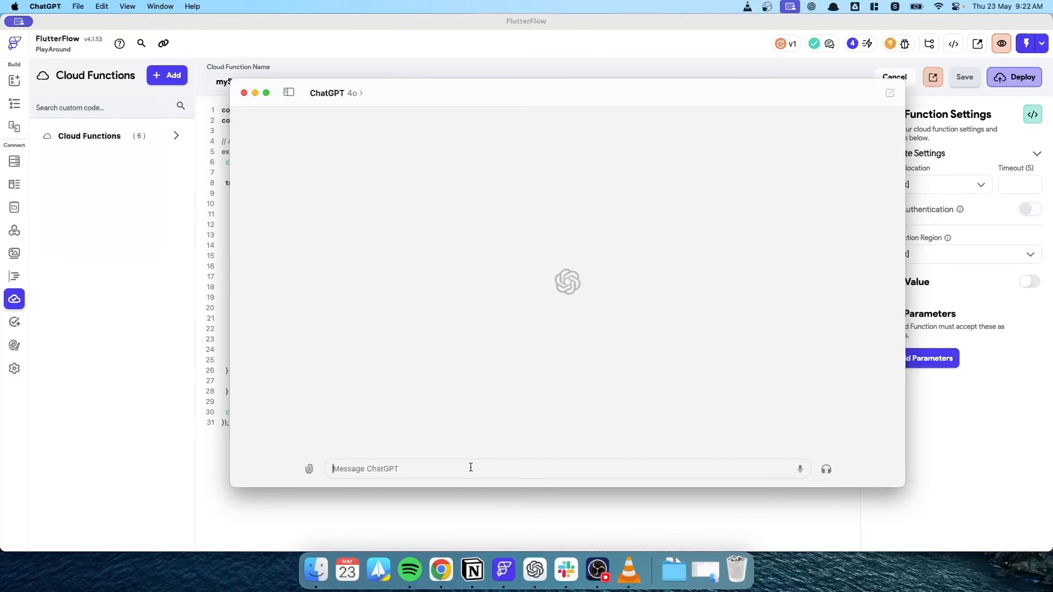
{"action": "type", "text": "what is the d"}
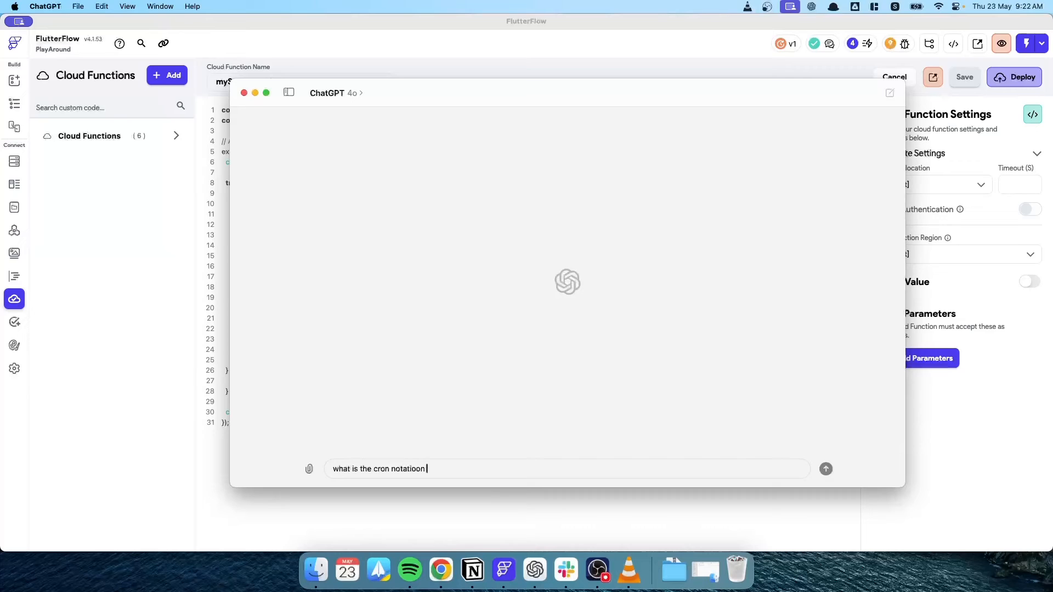
{"action": "type", "text": "to run a cron job a"}
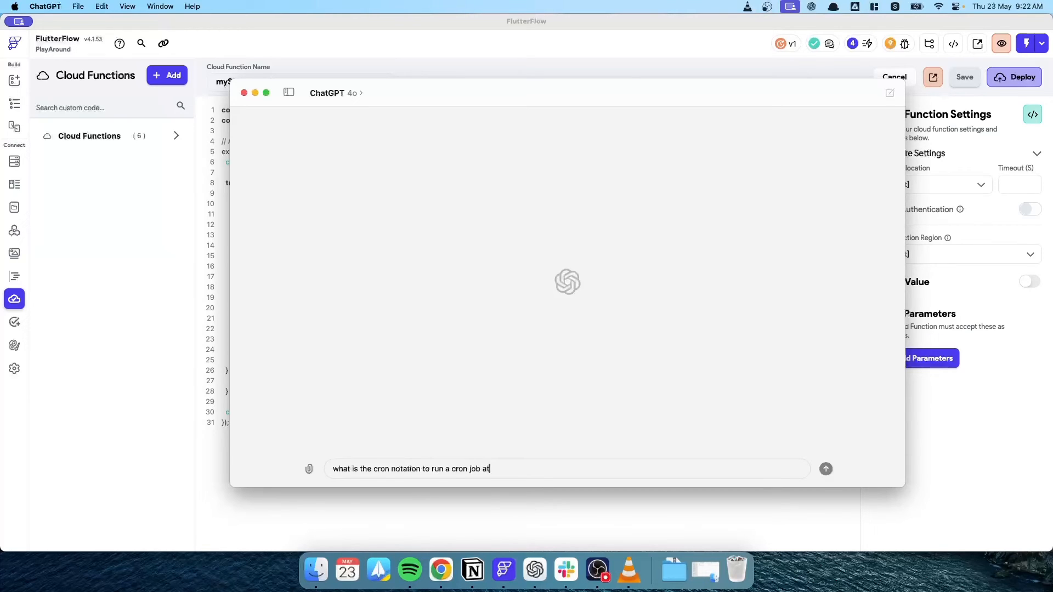
{"action": "type", "text": "the start of every mon"}
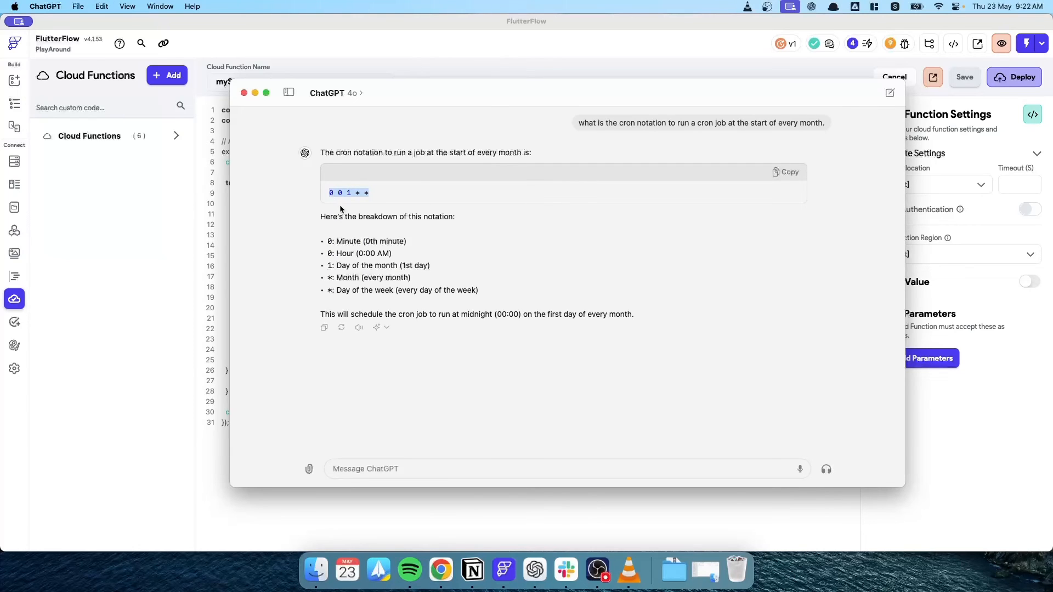
{"action": "mouse_move", "coordinate": [472, 453]}
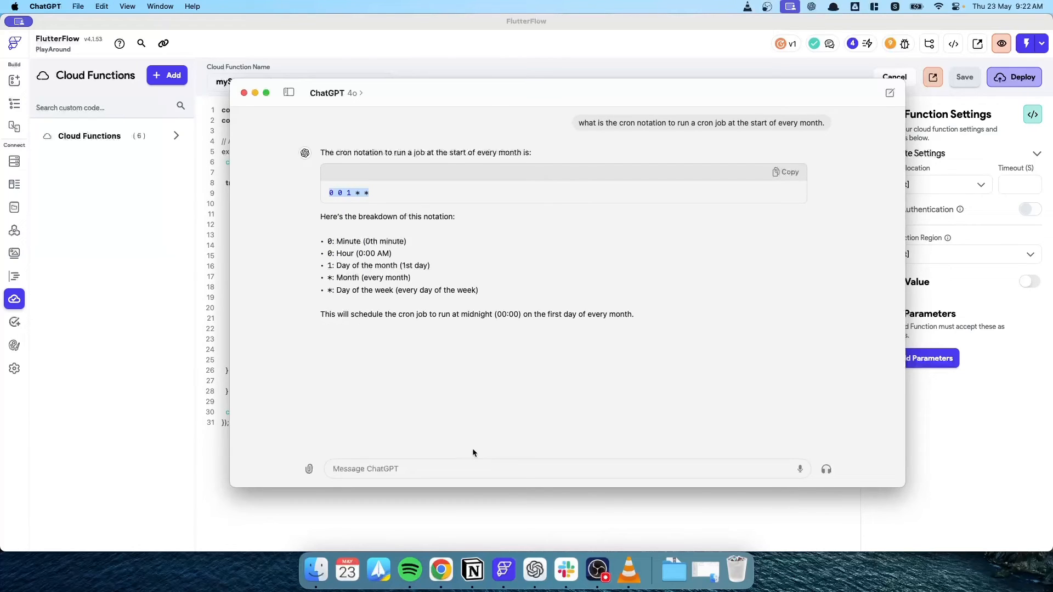
{"action": "left_click", "coordinate": [440, 571]}
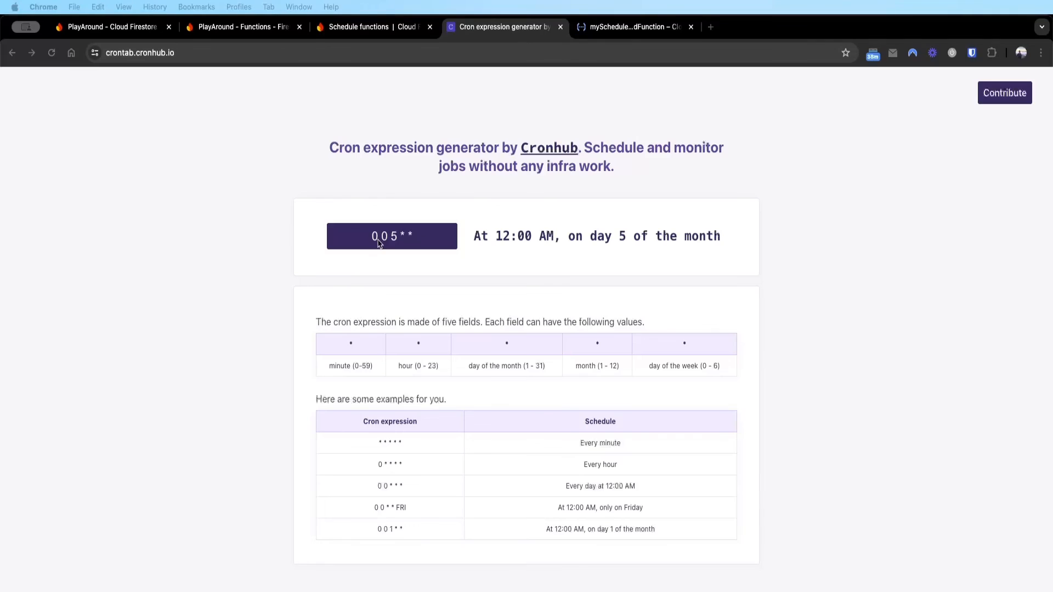
{"action": "mouse_move", "coordinate": [462, 241]}
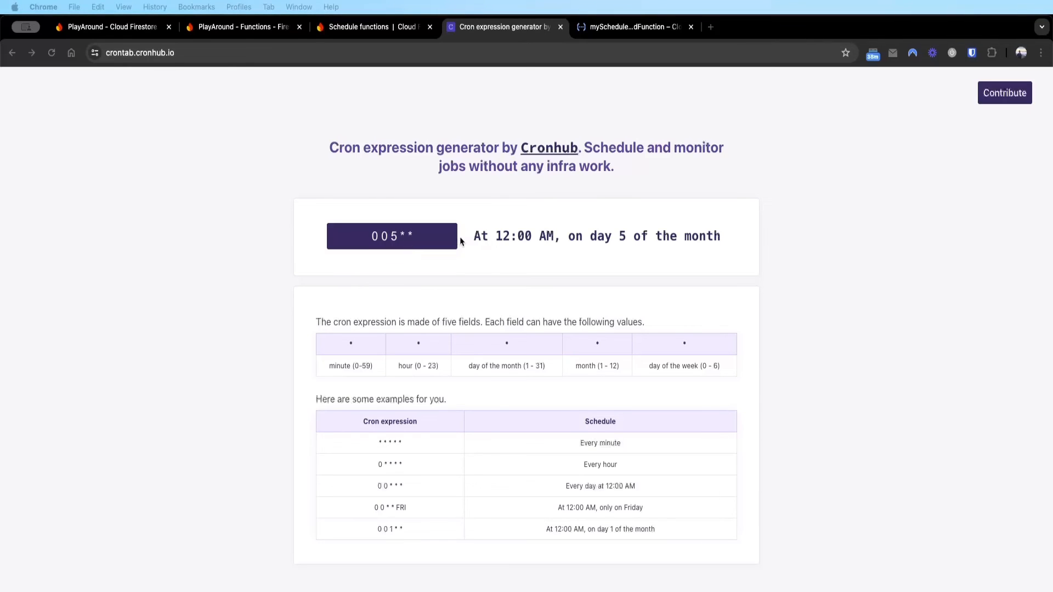
Replace Cronhub's expression 0 0 5 * * with 0 0 1 * *, 12:00 AM on day 1 of the month.
{"action": "double_click", "coordinate": [392, 236]}
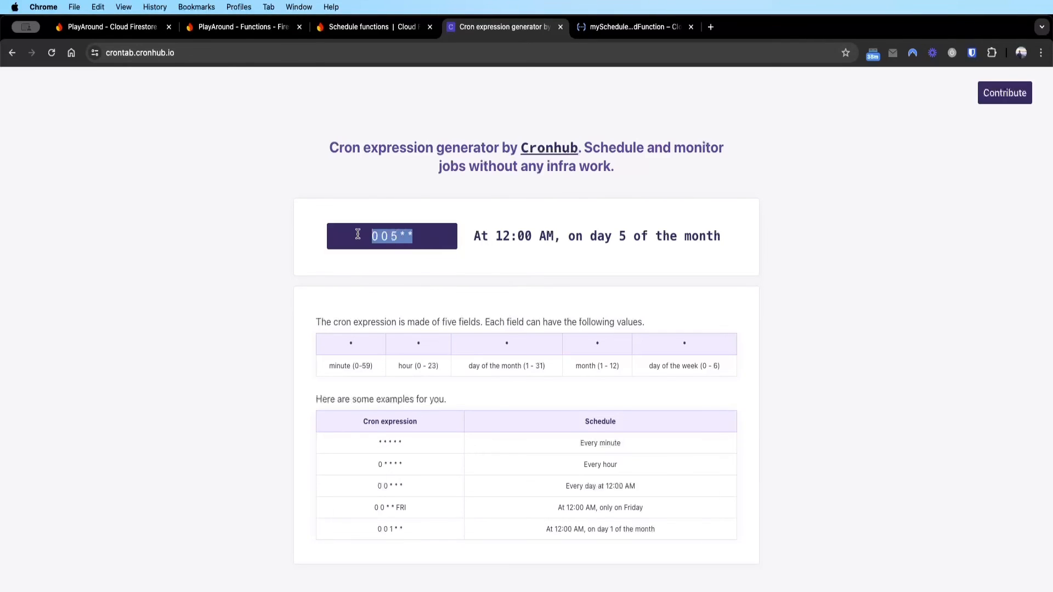
{"action": "type", "text": "0 0 1 * *"}
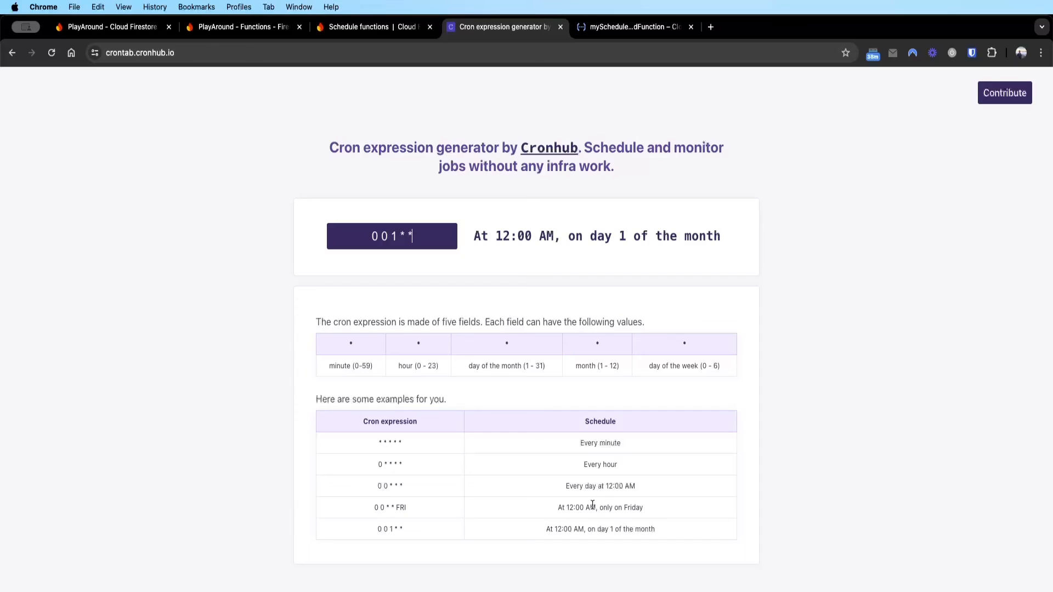
{"action": "mouse_move", "coordinate": [596, 590]}
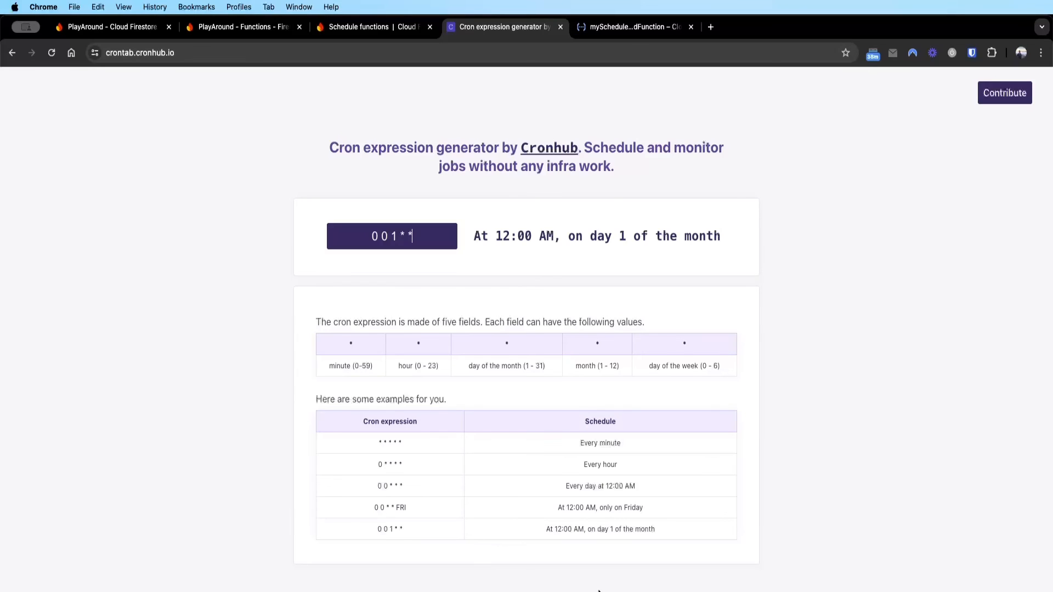
{"action": "mouse_move", "coordinate": [533, 260]}
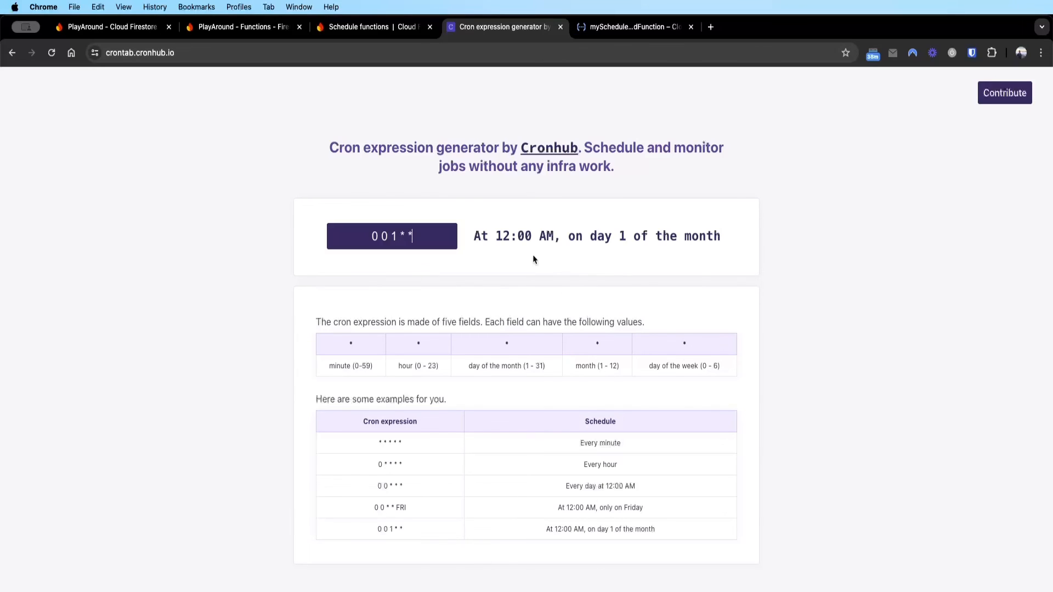
{"action": "mouse_move", "coordinate": [533, 259]}
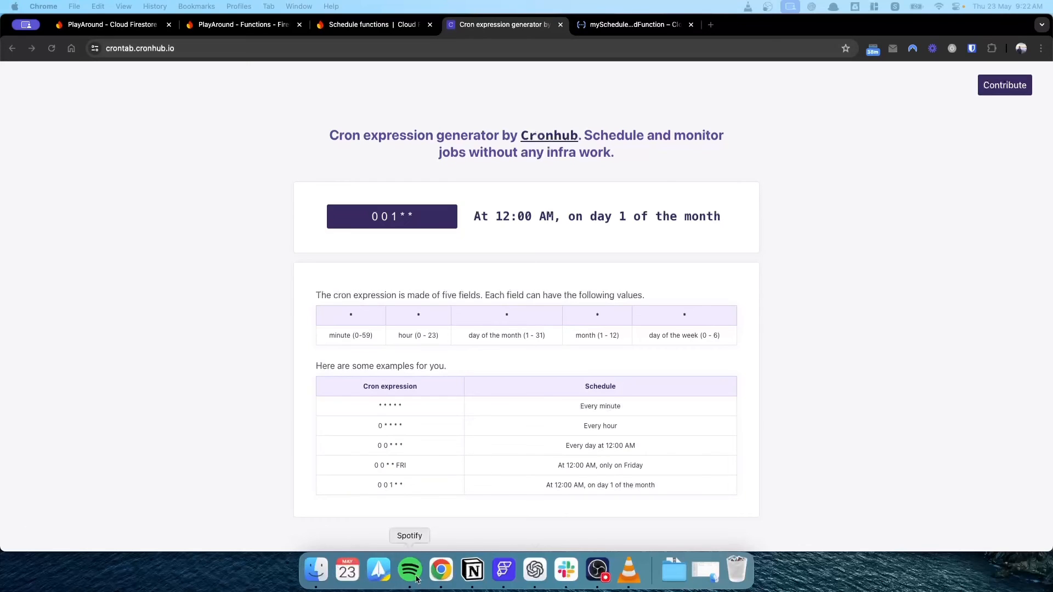
Ask ChatGPT for the monthly cron schedule at 2 PM instead of midnight (0 14 1 * *).
{"action": "left_click", "coordinate": [534, 569]}
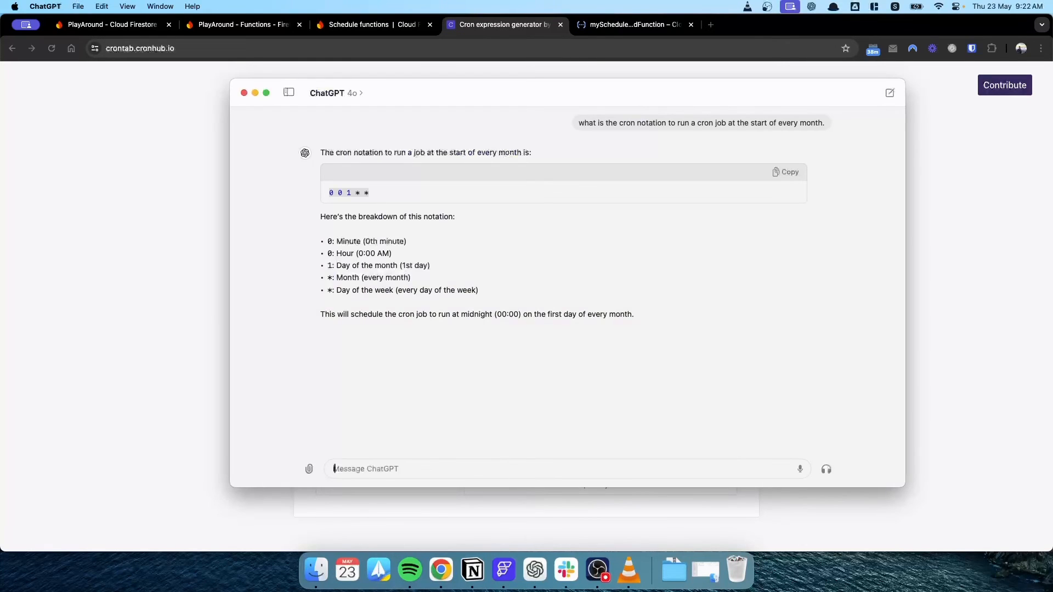
{"action": "type", "text": "instead of midnight"}
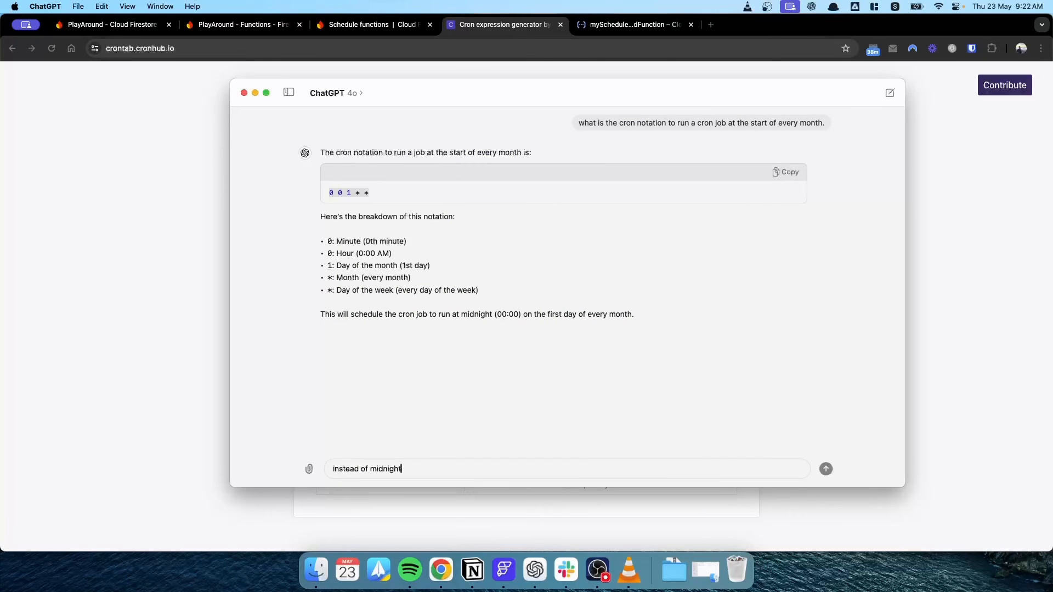
{"action": "type", "text": ", let's do 2pm"}
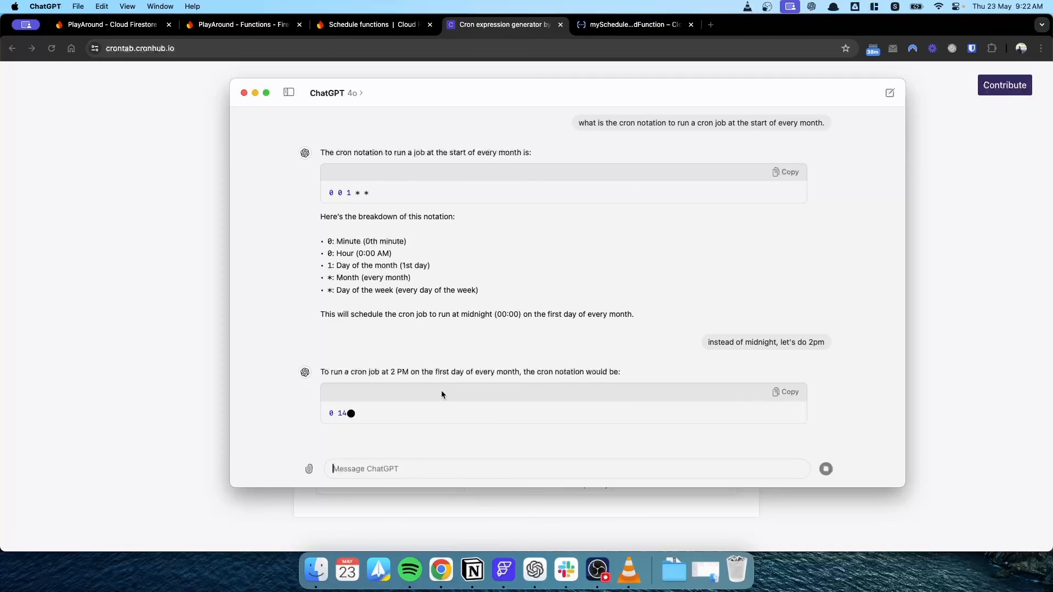
{"action": "scroll", "scroll_direction": "down", "scroll_amount": 3}
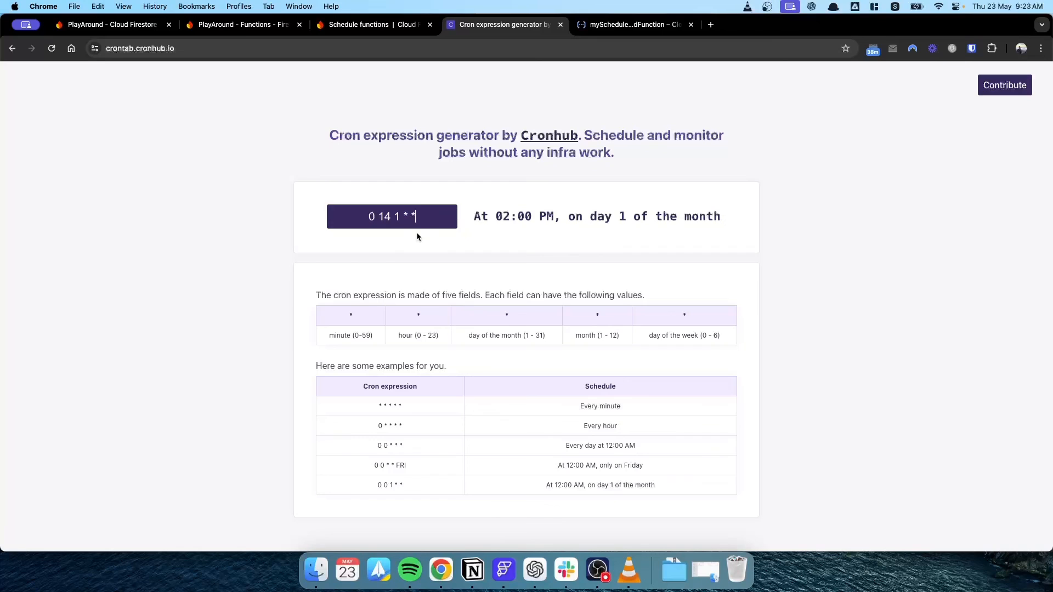
{"action": "mouse_move", "coordinate": [392, 217]}
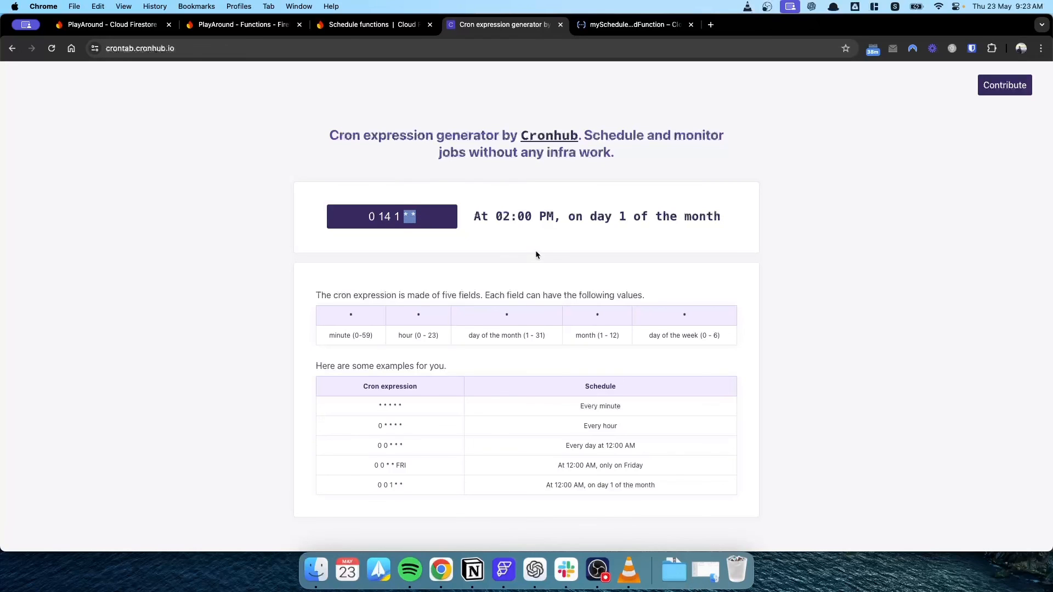
{"action": "mouse_move", "coordinate": [553, 261]}
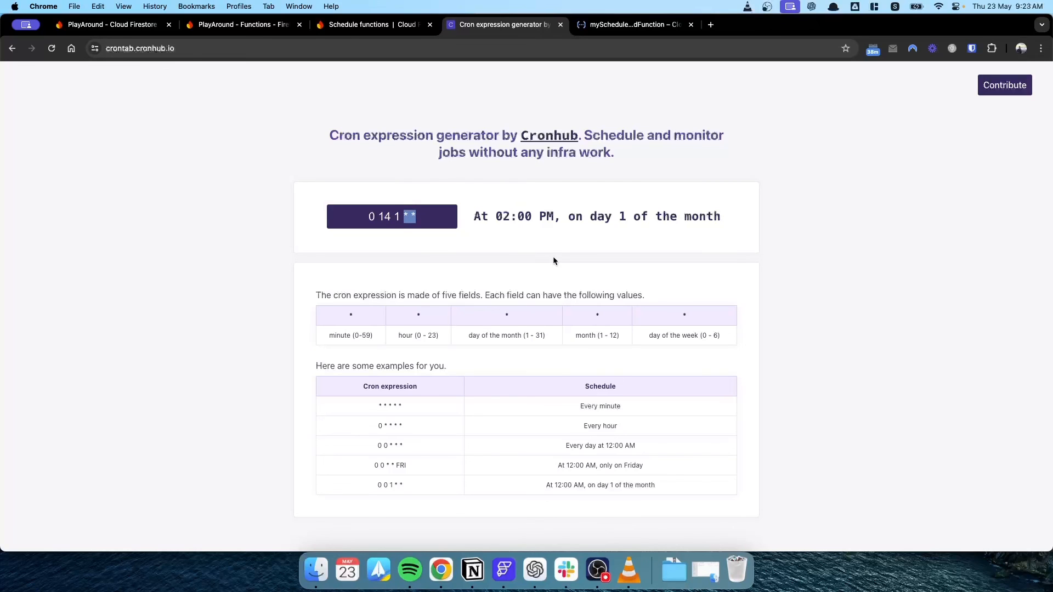